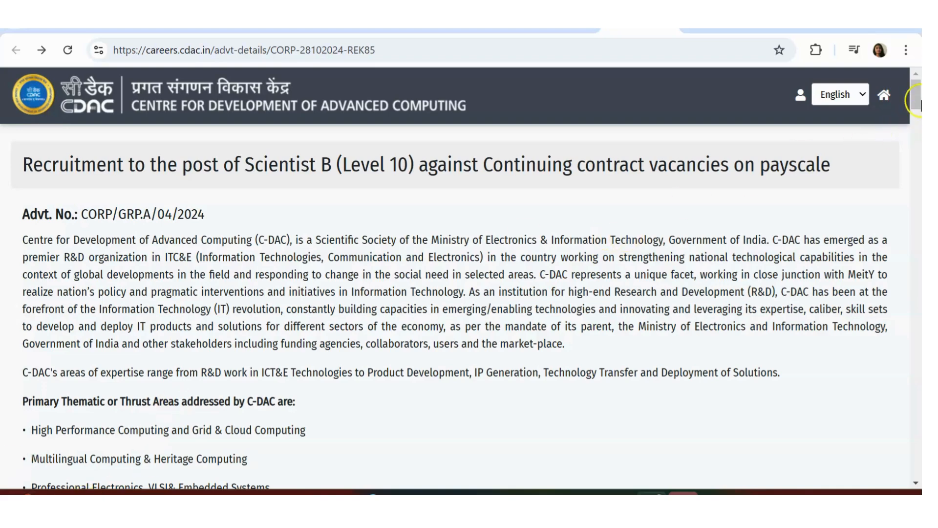
Scroll to Table-1 (22 posts, Rs. 56100/- pay, four centres) and dismiss the McAfee Wi-Fi pop-up.
{"action": "scroll", "scroll_direction": "down", "scroll_amount": 3}
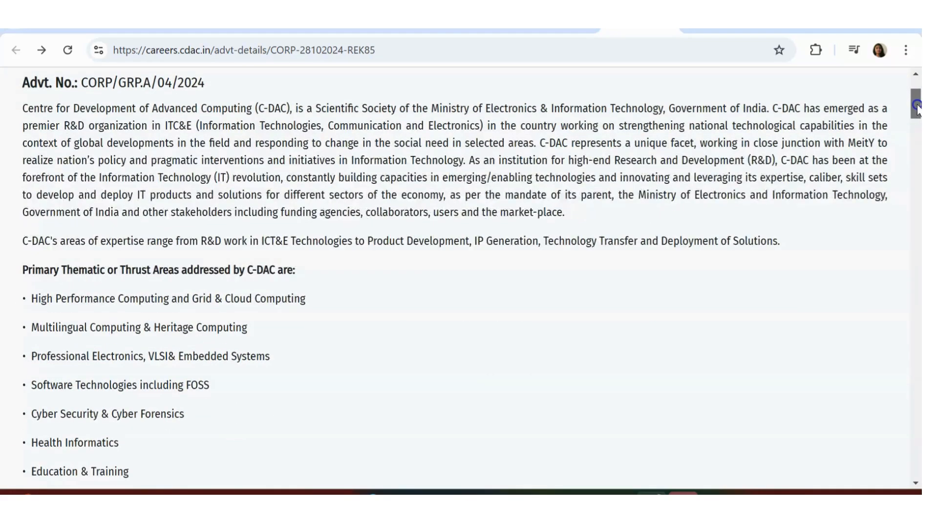
{"action": "scroll", "scroll_direction": "up", "scroll_amount": 3}
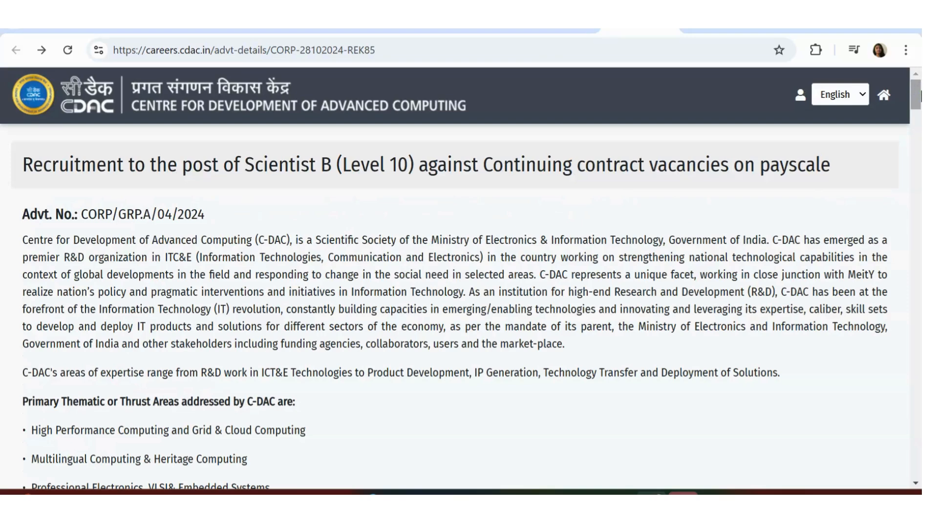
{"action": "scroll", "scroll_direction": "down", "scroll_amount": 3}
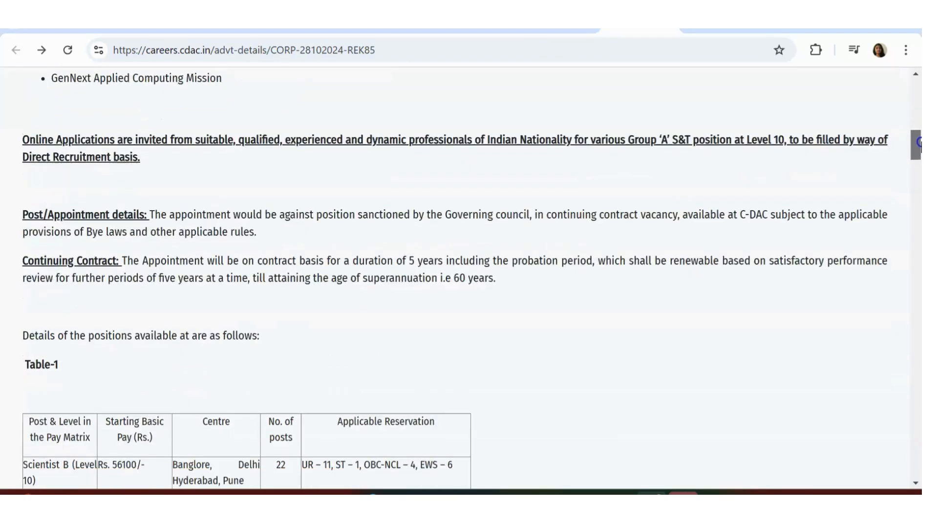
{"action": "scroll", "scroll_direction": "down", "scroll_amount": 3}
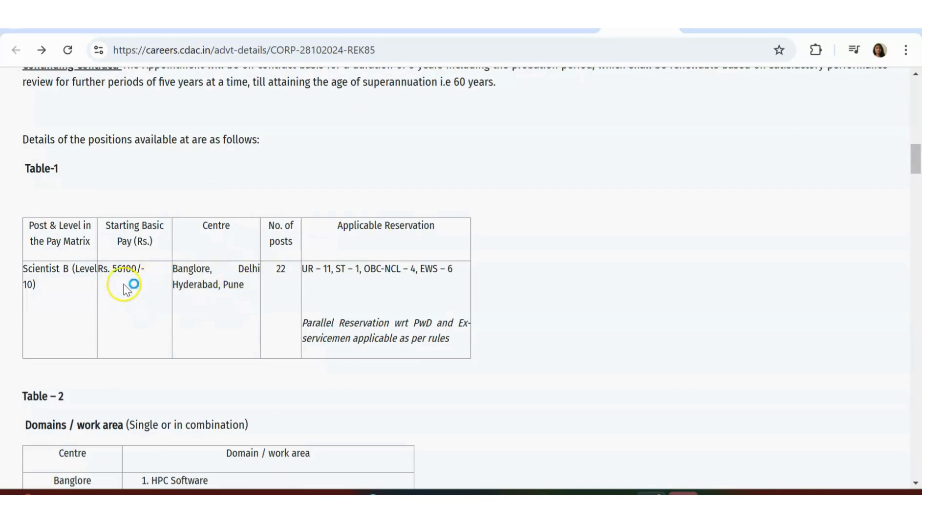
{"action": "mouse_move", "coordinate": [691, 328]}
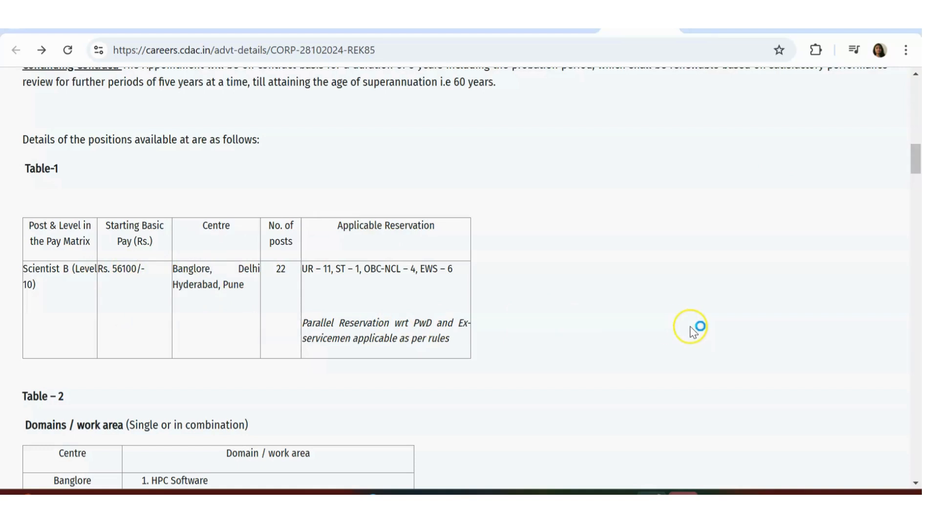
{"action": "mouse_move", "coordinate": [694, 328]}
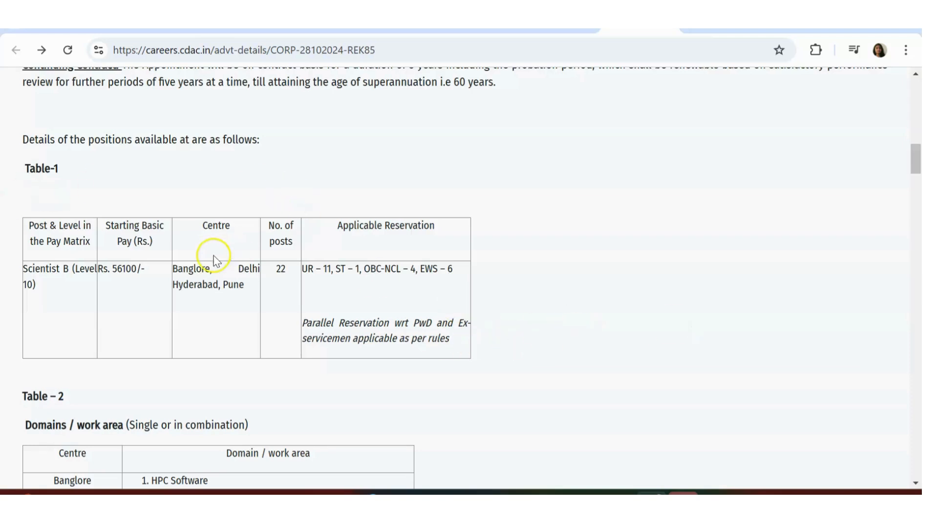
{"action": "mouse_move", "coordinate": [603, 258]}
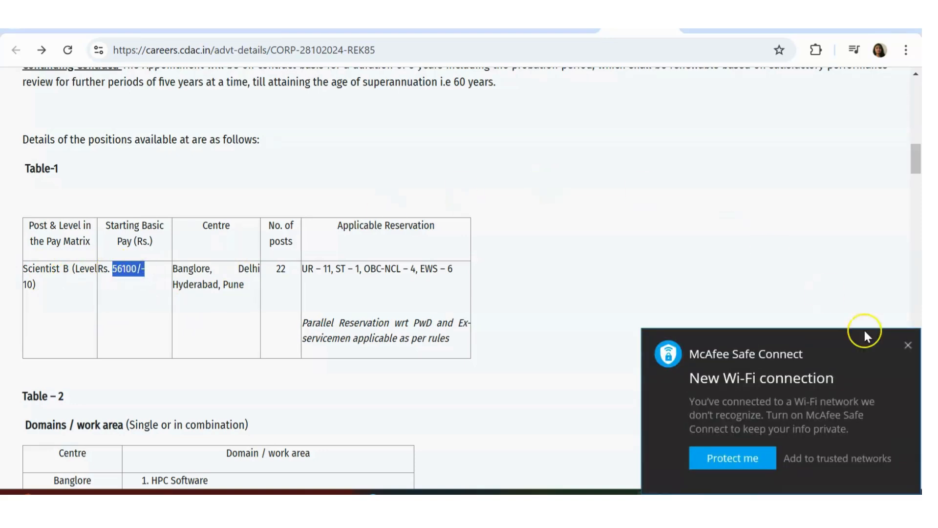
{"action": "left_click", "coordinate": [908, 345]}
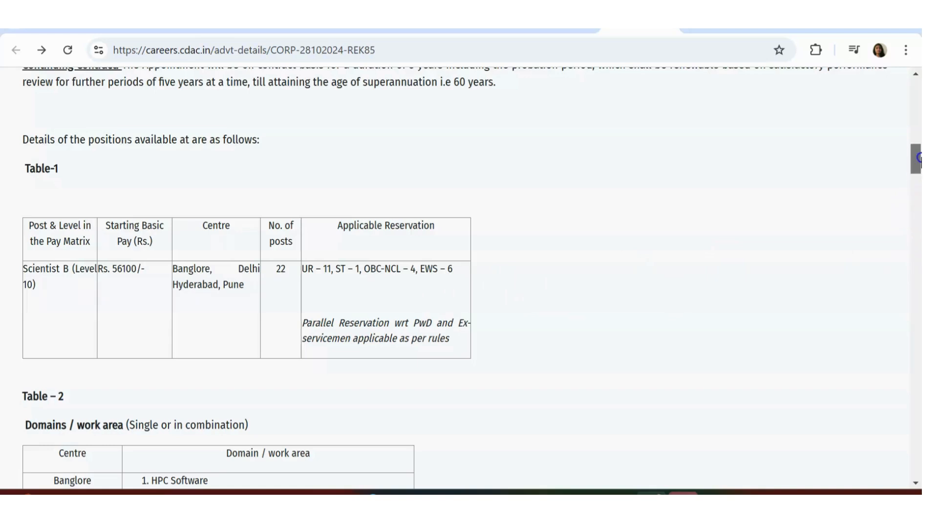
Scroll to Table-2 listing domains and work areas for Banglore, Delhi, Hyderabad and Pune.
{"action": "scroll", "scroll_direction": "down", "scroll_amount": 3}
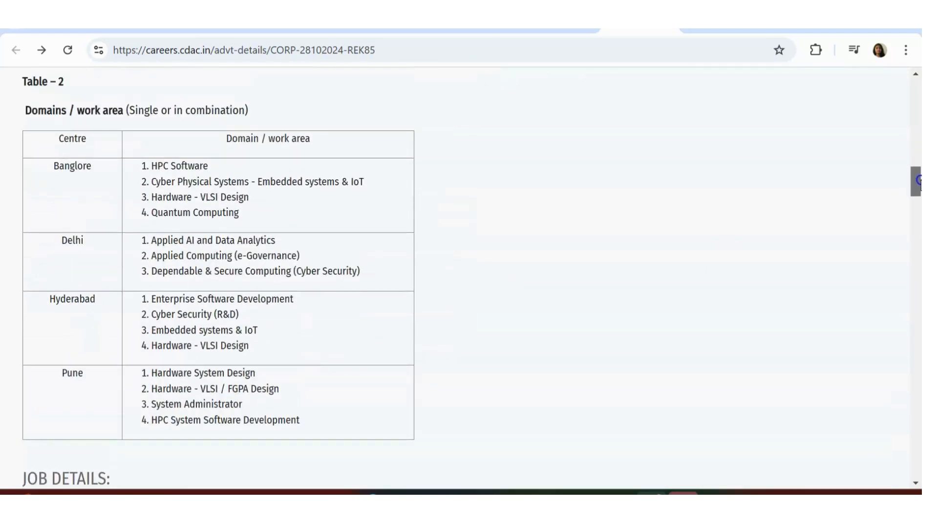
{"action": "mouse_move", "coordinate": [161, 251]}
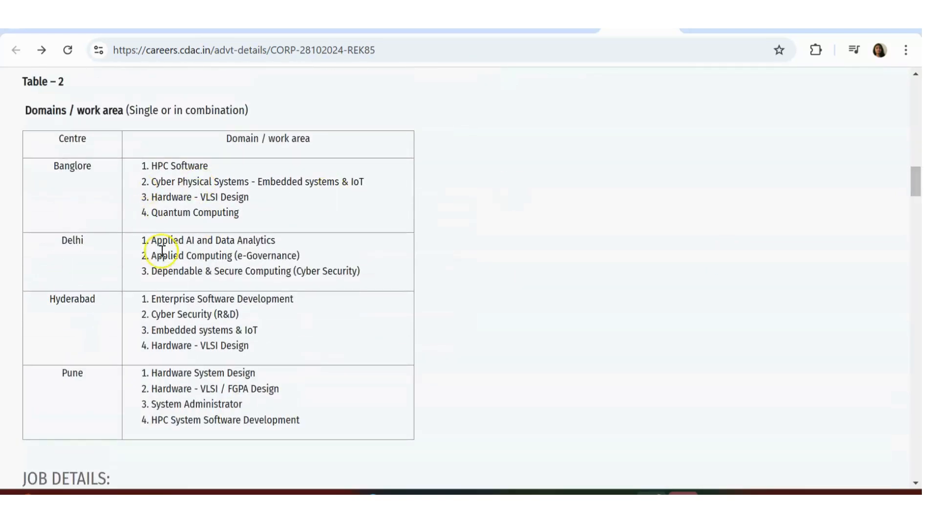
{"action": "mouse_move", "coordinate": [146, 225]}
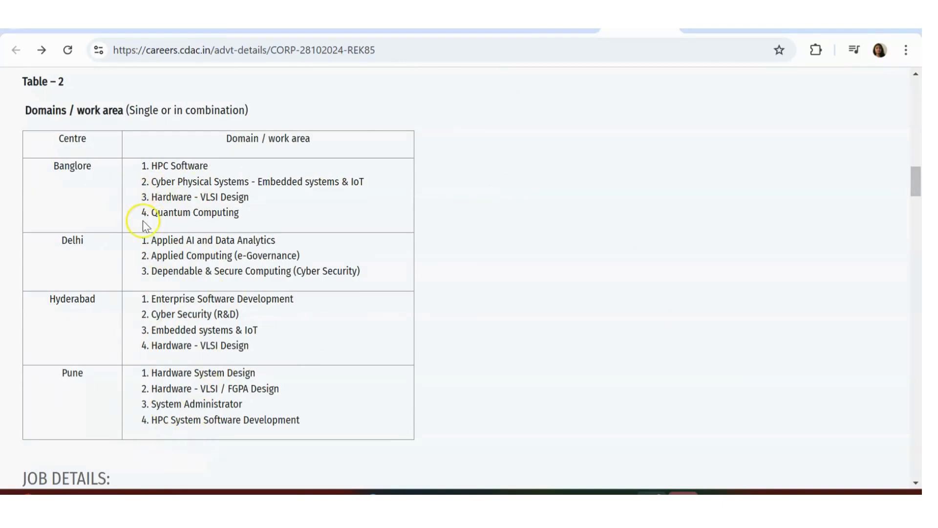
{"action": "mouse_move", "coordinate": [201, 172]}
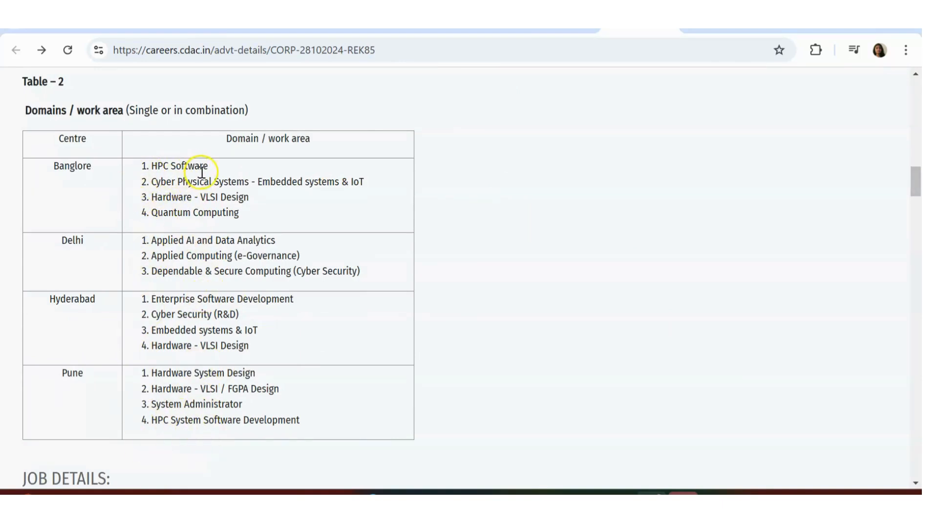
{"action": "mouse_move", "coordinate": [149, 220]}
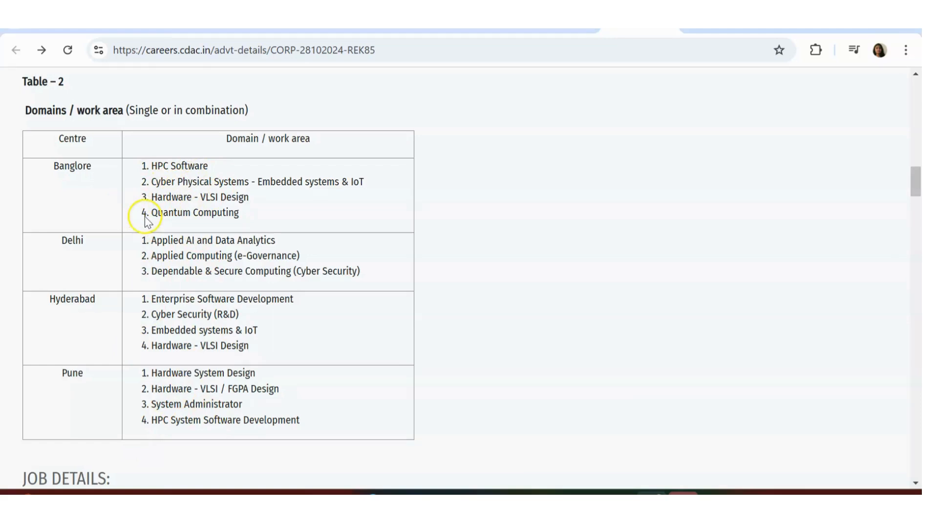
{"action": "mouse_move", "coordinate": [330, 343]}
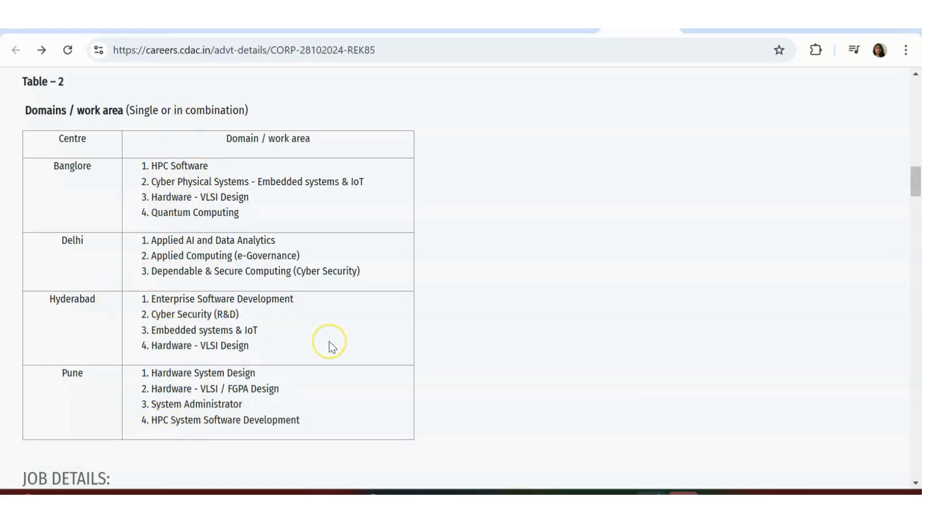
{"action": "mouse_move", "coordinate": [857, 135]}
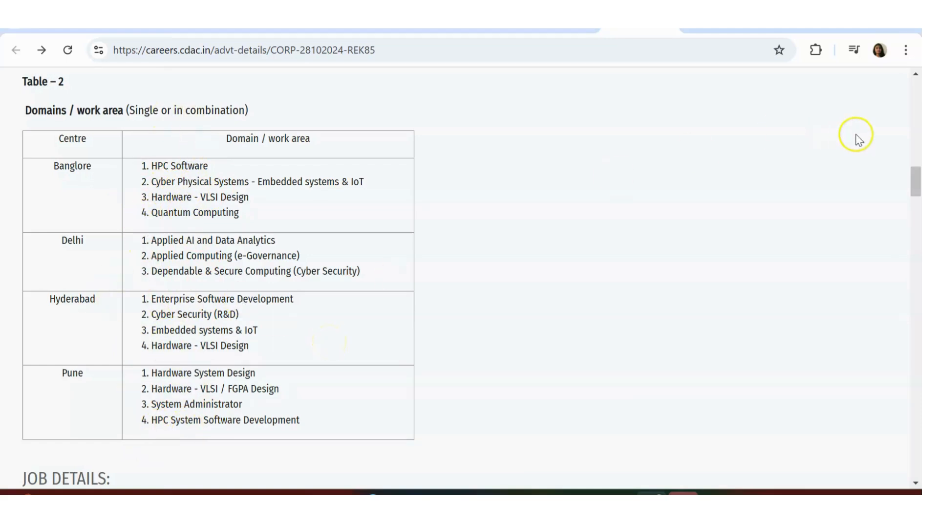
Scroll to the JOB DETAILS table with four Scientist B (Level 10) rows by location.
{"action": "scroll", "scroll_direction": "down", "scroll_amount": 3}
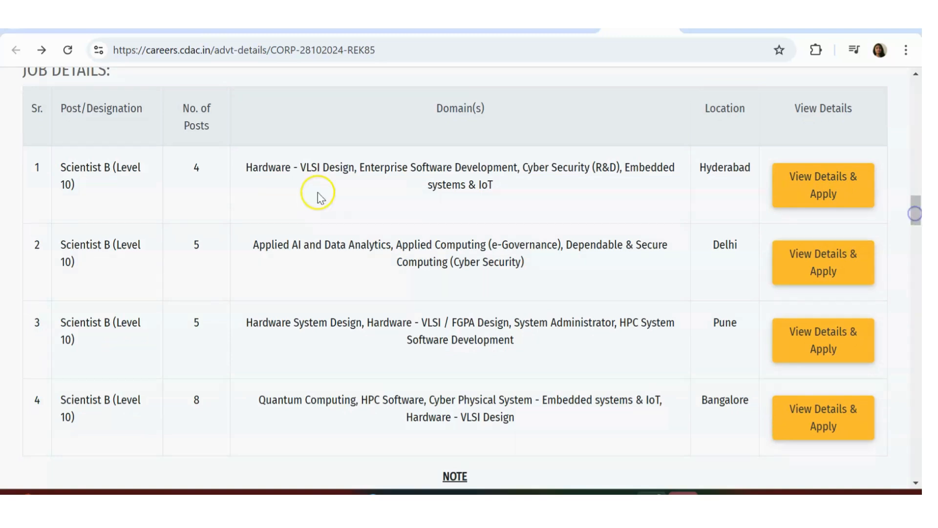
{"action": "mouse_move", "coordinate": [572, 197]}
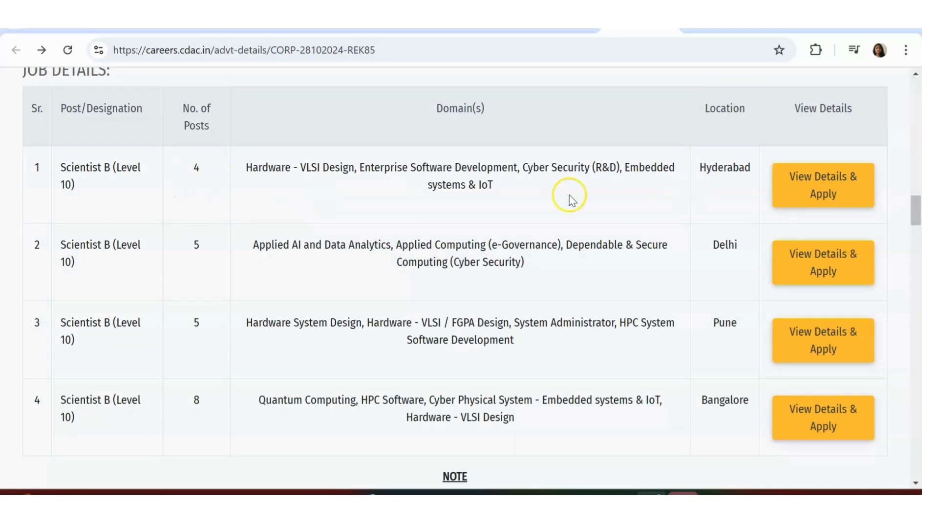
{"action": "mouse_move", "coordinate": [155, 339]}
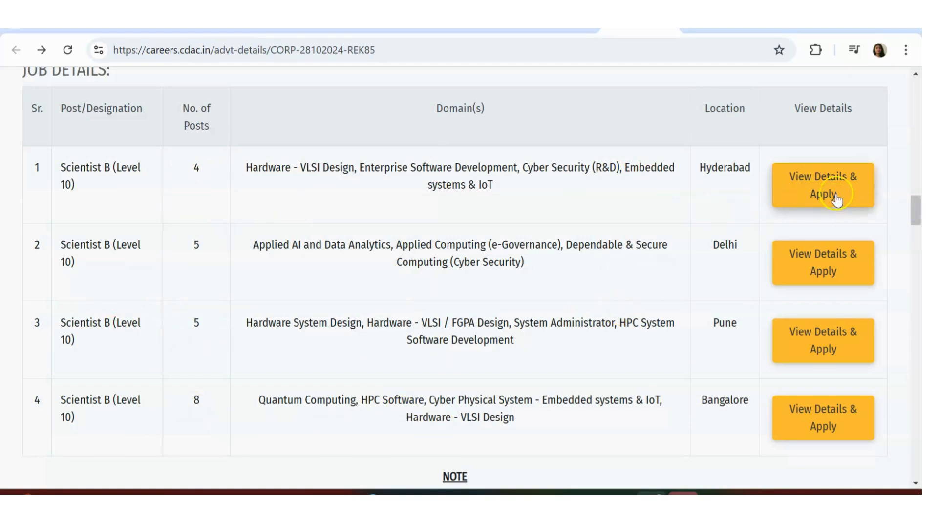
{"action": "mouse_move", "coordinate": [345, 167]}
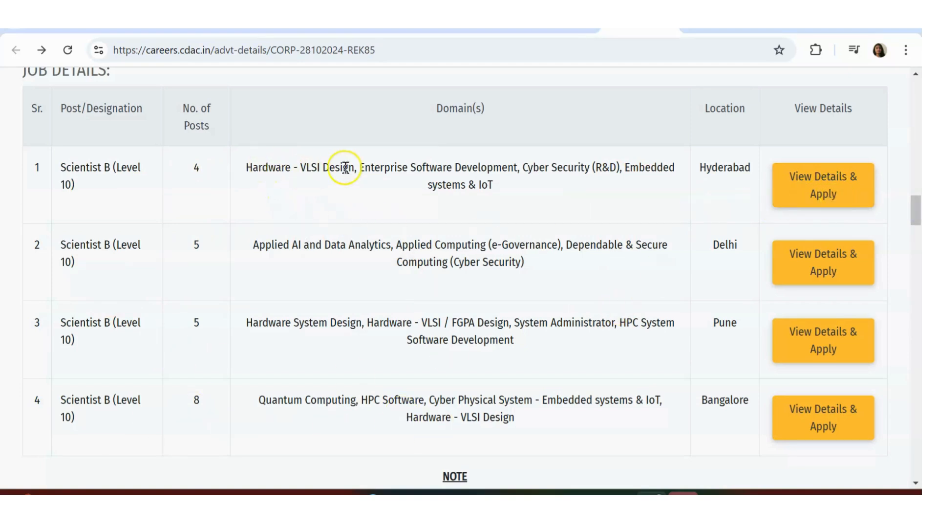
{"action": "mouse_move", "coordinate": [377, 164]}
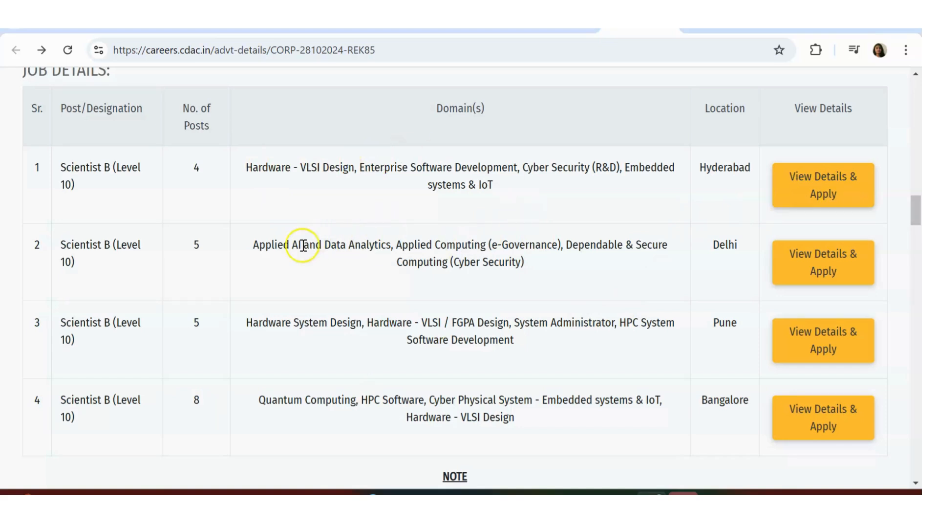
{"action": "mouse_move", "coordinate": [276, 328]}
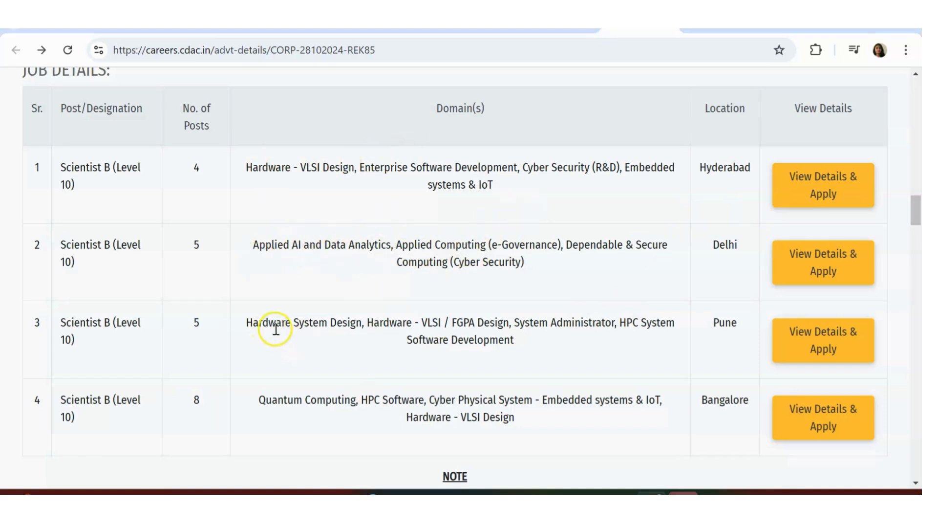
{"action": "mouse_move", "coordinate": [311, 432]}
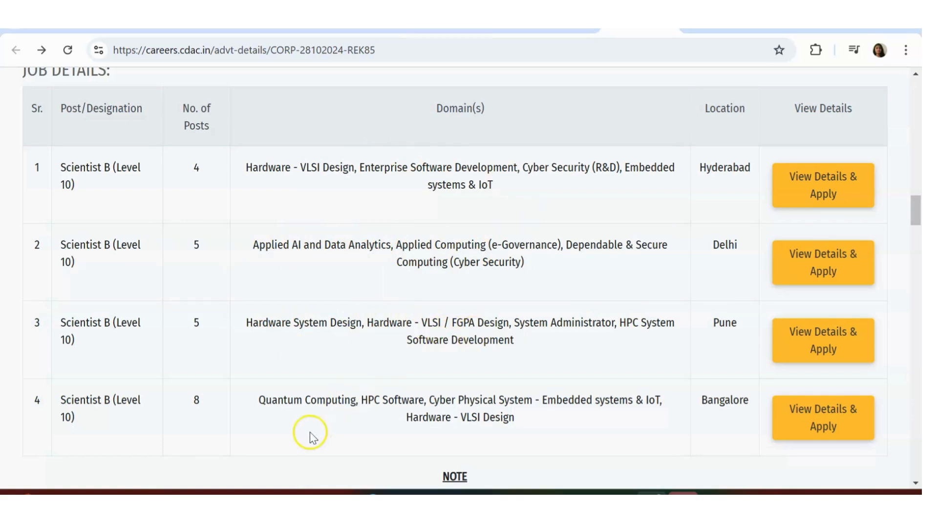
{"action": "mouse_move", "coordinate": [389, 423]}
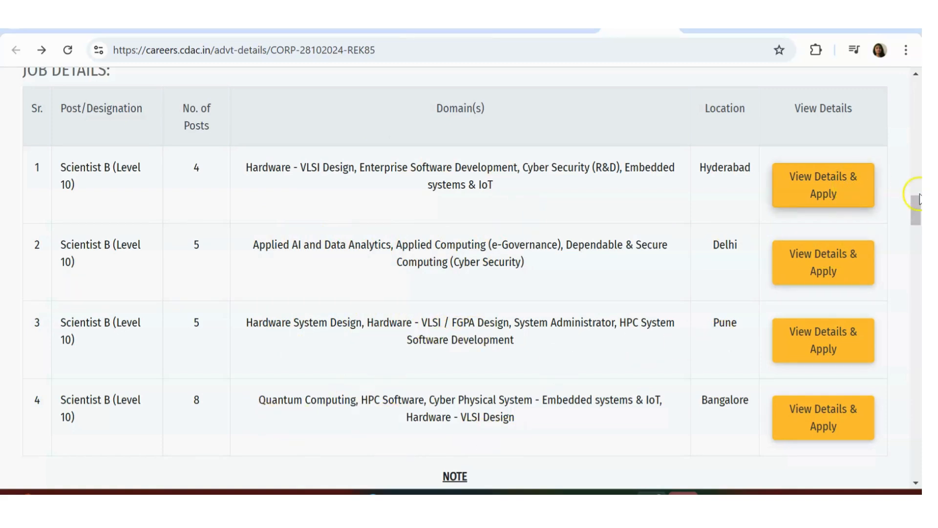
Read the Notes on qualification, experience and reservation, then return to the JOB DETAILS table.
{"action": "scroll", "scroll_direction": "down", "scroll_amount": 3}
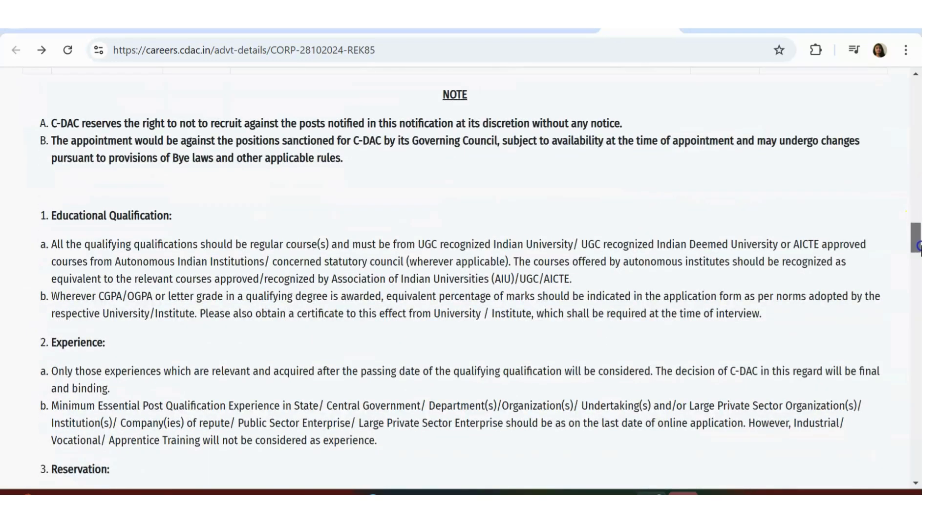
{"action": "scroll", "scroll_direction": "up", "scroll_amount": 3}
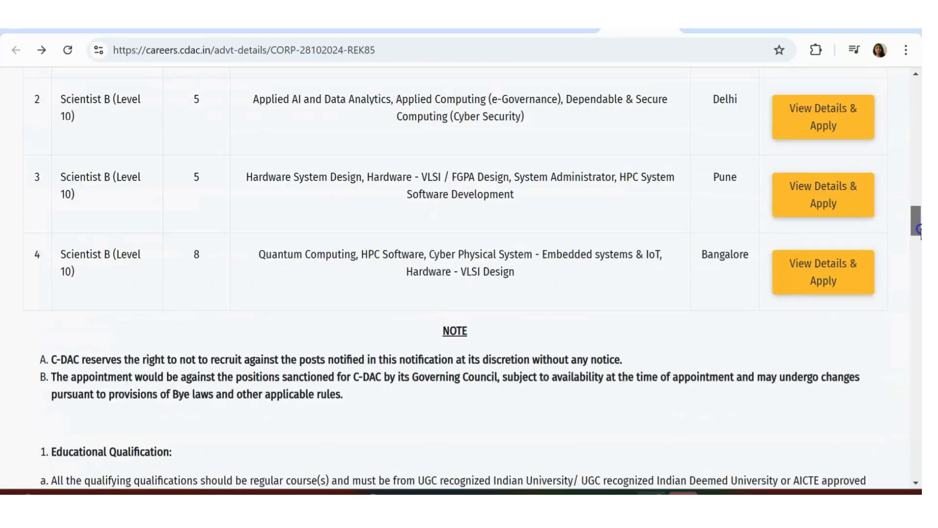
{"action": "scroll", "scroll_direction": "down", "scroll_amount": 3}
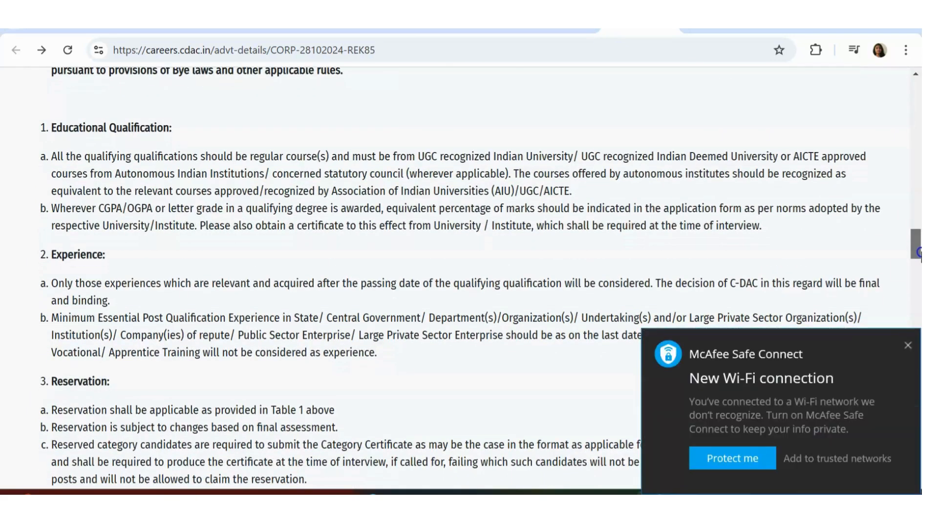
{"action": "left_click", "coordinate": [910, 345]}
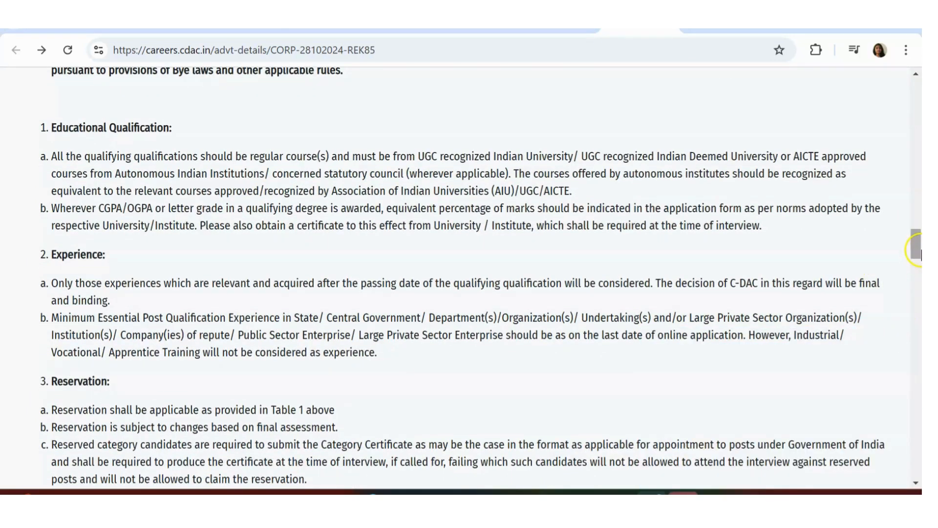
{"action": "scroll", "scroll_direction": "up", "scroll_amount": 3}
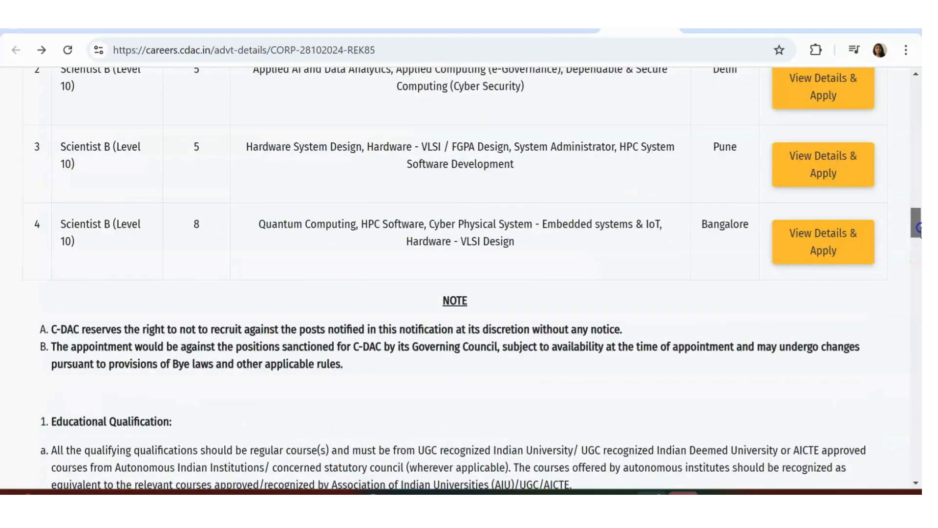
{"action": "scroll", "scroll_direction": "up", "scroll_amount": 3}
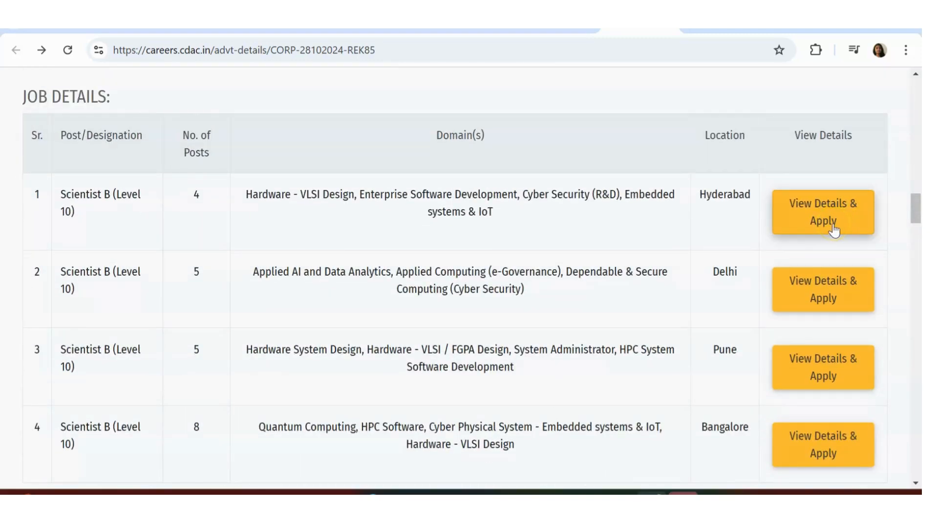
{"action": "scroll", "scroll_direction": "up", "scroll_amount": 3}
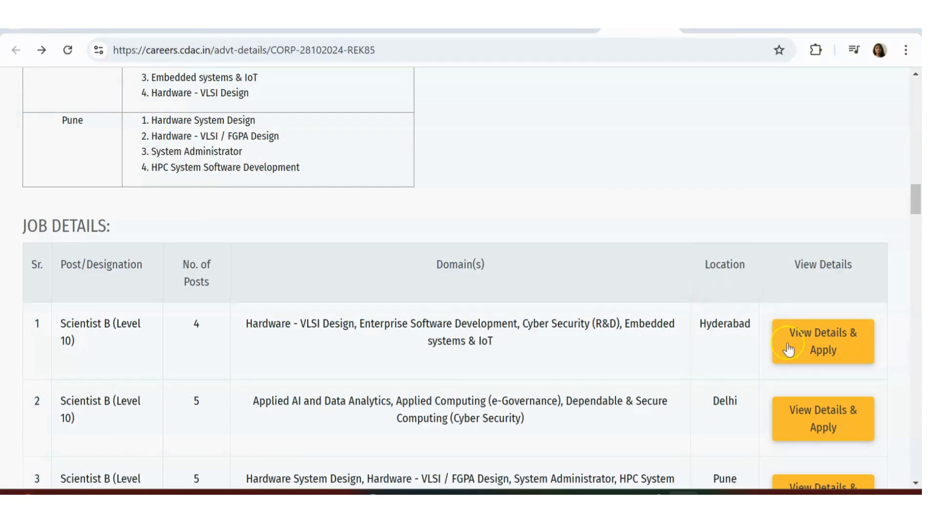
View the Hyderabad Scientist B post details: 4 posts, 30-year age limit and educational qualification.
{"action": "left_click", "coordinate": [822, 341]}
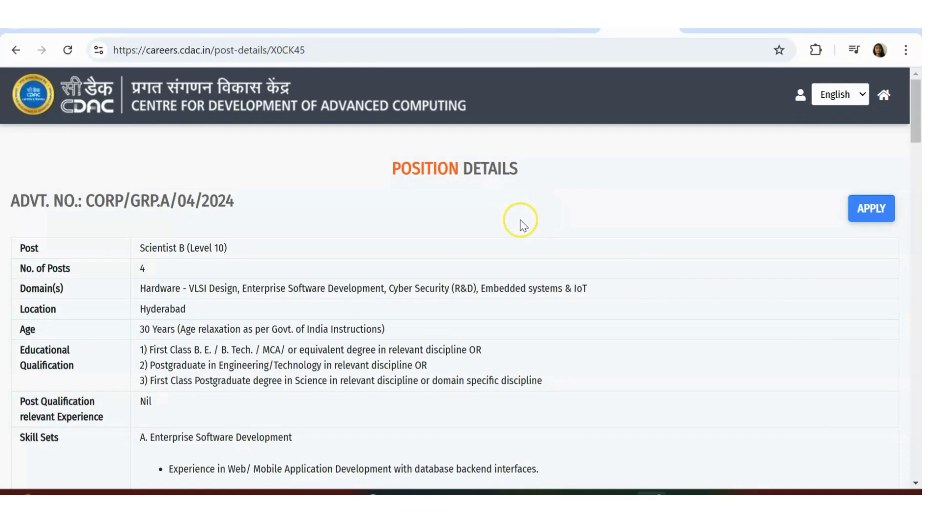
{"action": "mouse_move", "coordinate": [520, 225]}
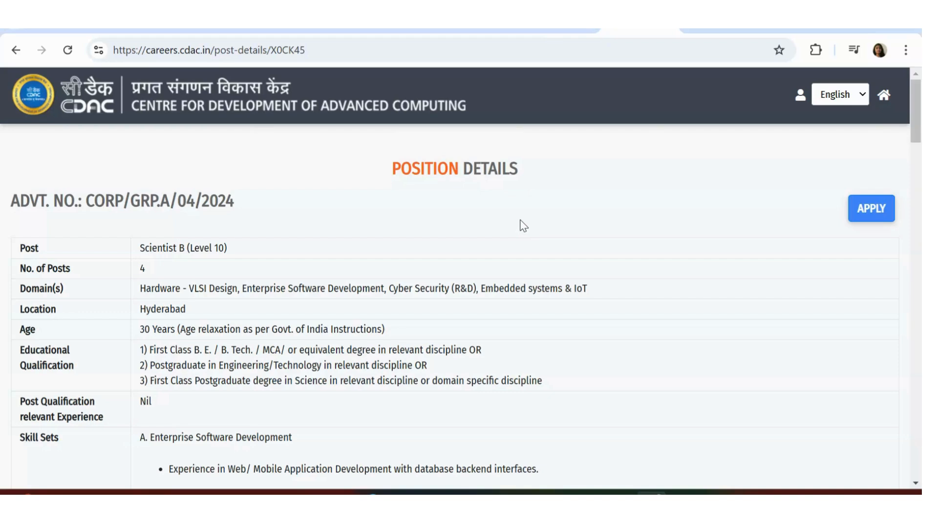
{"action": "scroll", "scroll_direction": "down", "scroll_amount": 3}
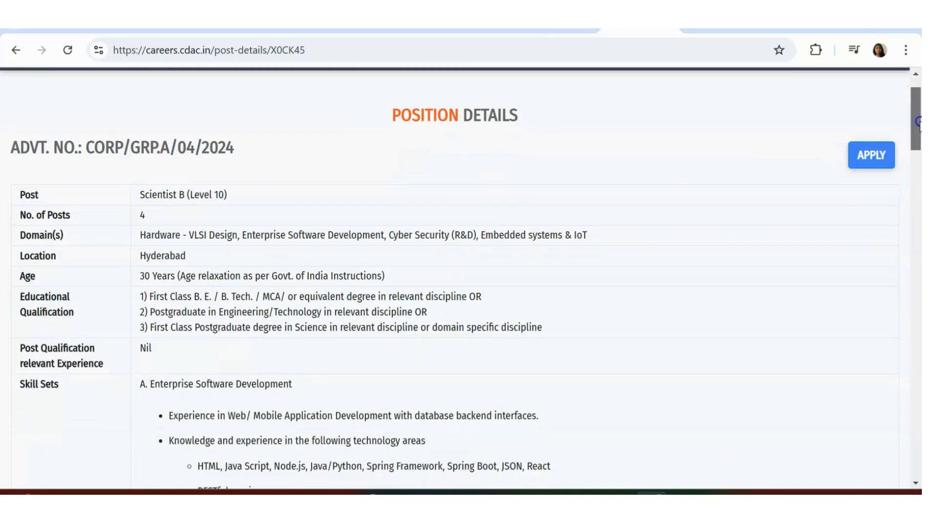
{"action": "scroll", "scroll_direction": "down", "scroll_amount": 3}
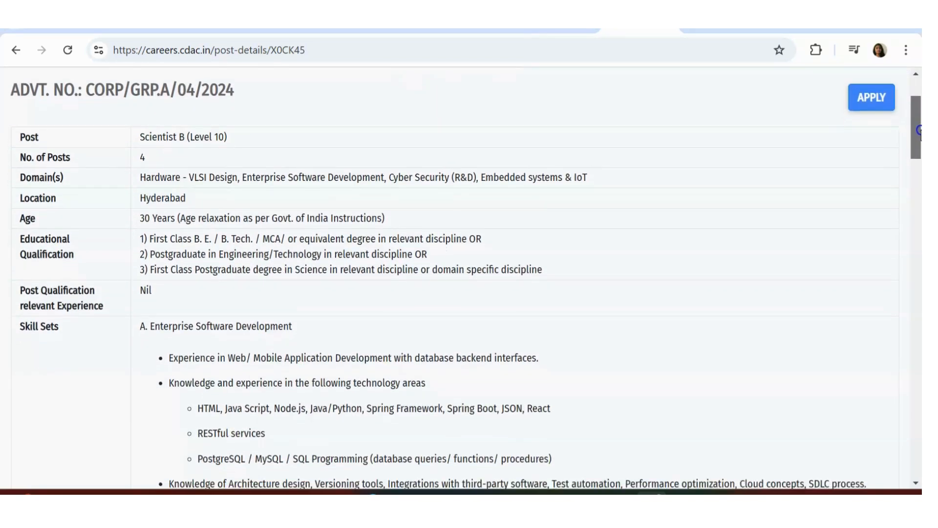
{"action": "scroll", "scroll_direction": "down", "scroll_amount": 3}
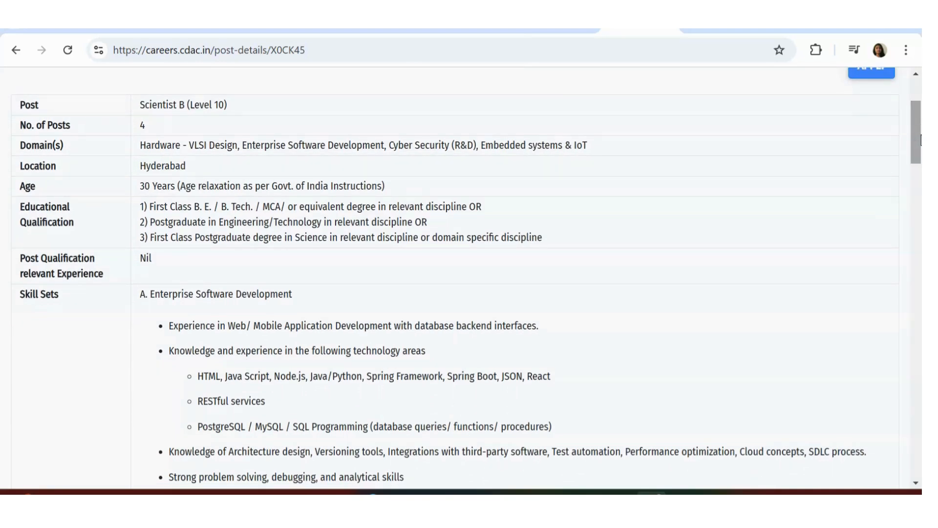
{"action": "mouse_move", "coordinate": [406, 187]}
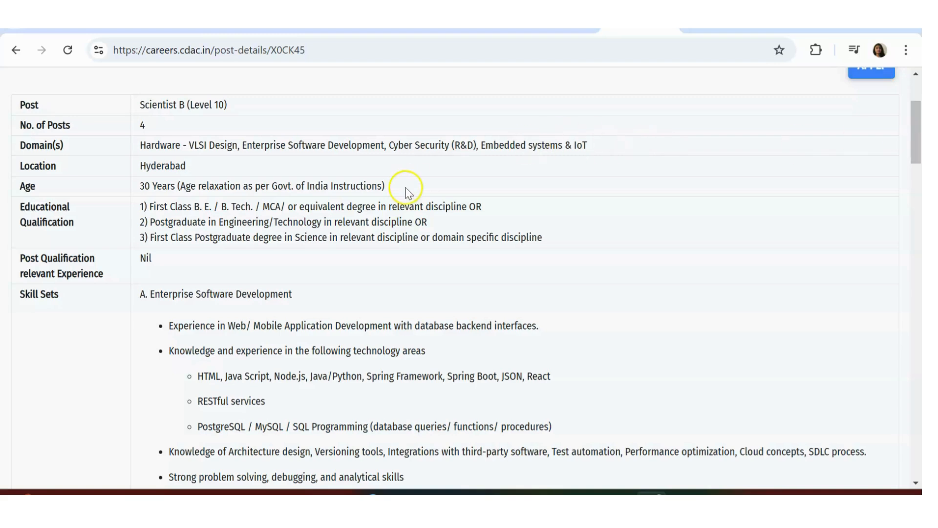
{"action": "mouse_move", "coordinate": [211, 222]}
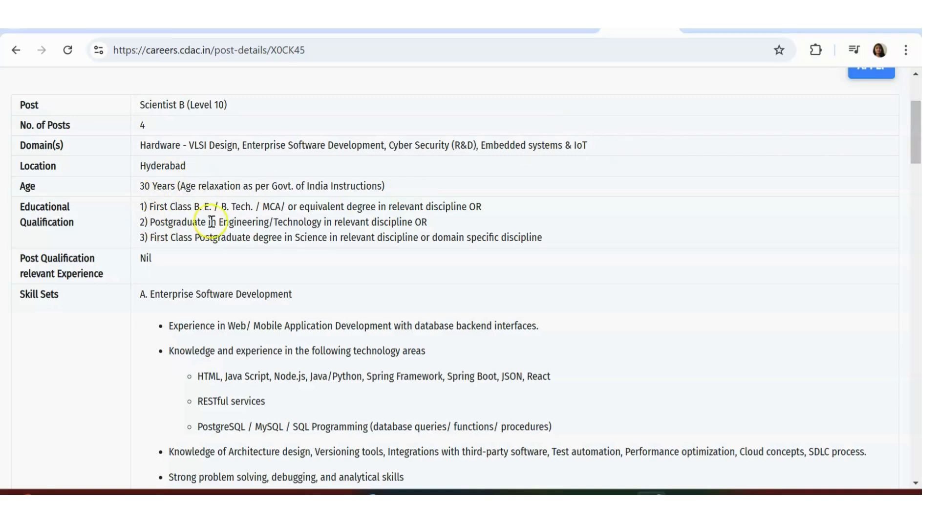
{"action": "mouse_move", "coordinate": [359, 201]}
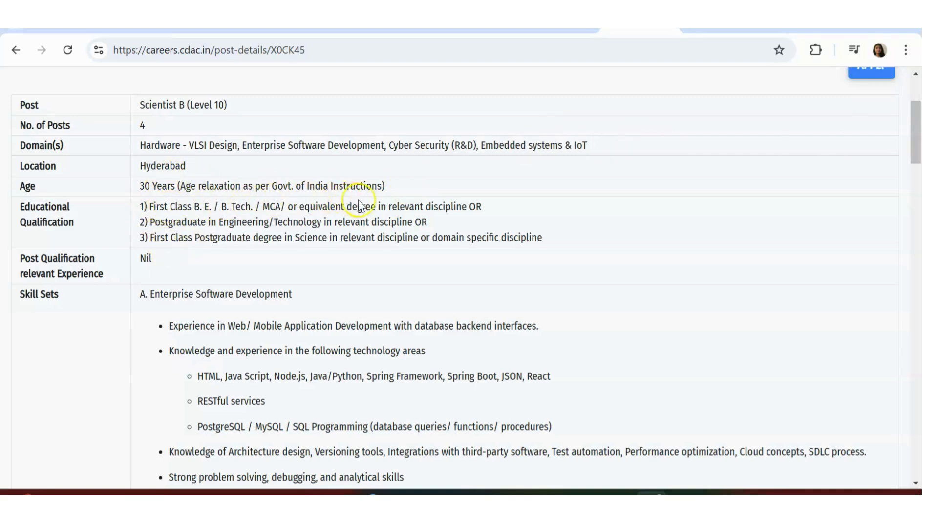
{"action": "mouse_move", "coordinate": [305, 209]}
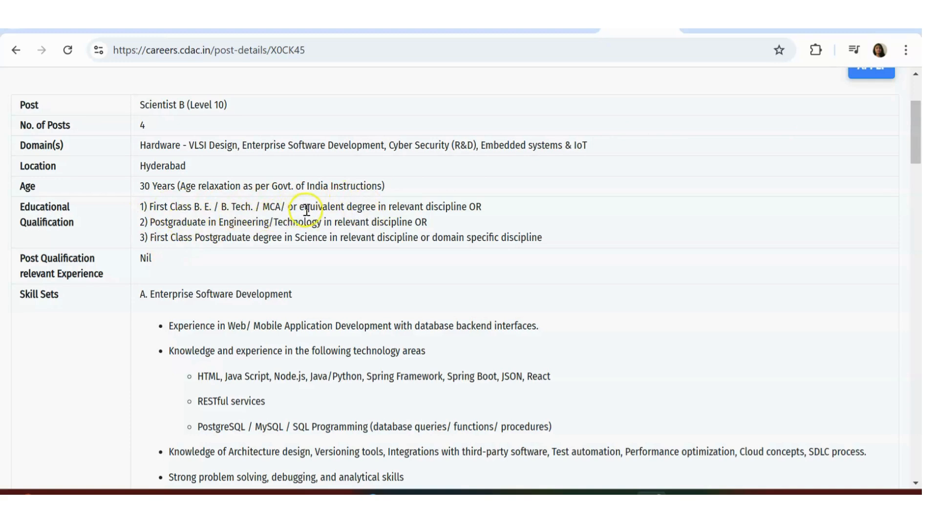
{"action": "mouse_move", "coordinate": [494, 217]}
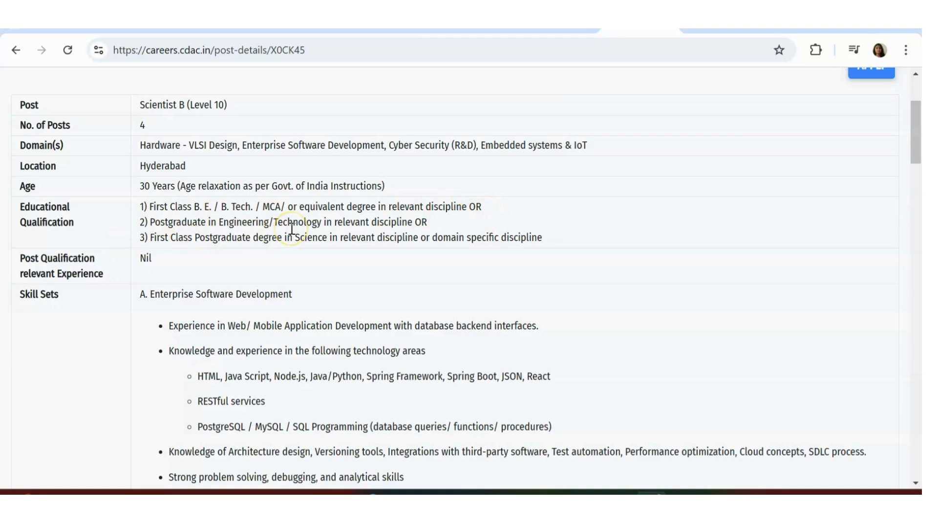
{"action": "mouse_move", "coordinate": [291, 228]}
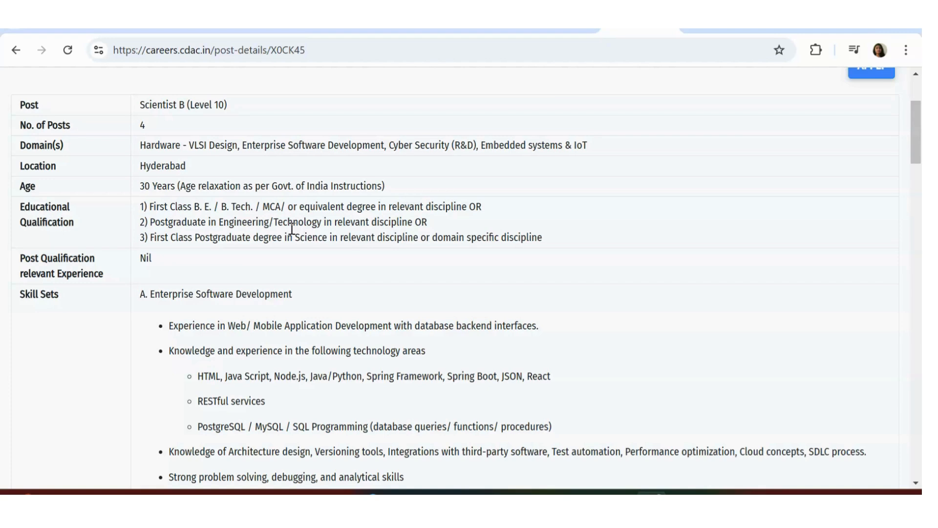
{"action": "mouse_move", "coordinate": [356, 199]}
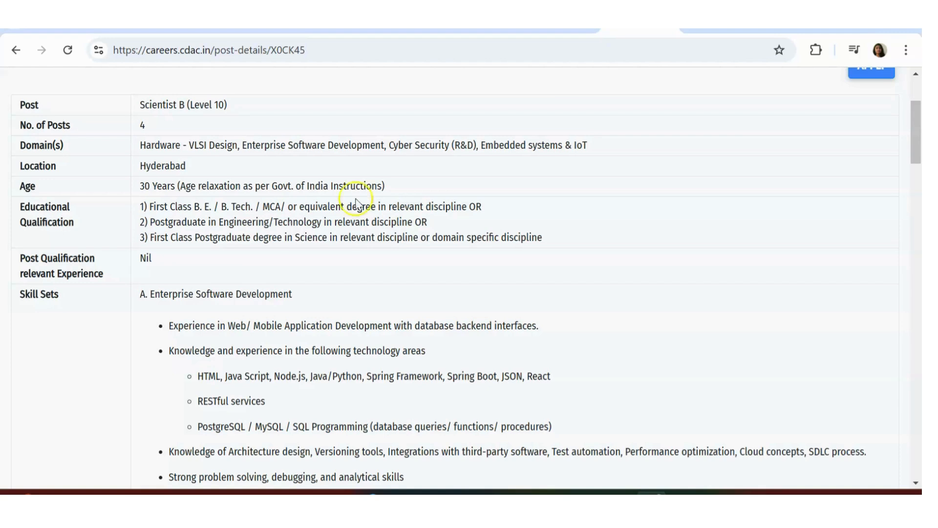
Read through the Hyderabad post's skill sets and job profile sections.
{"action": "scroll", "scroll_direction": "down", "scroll_amount": 3}
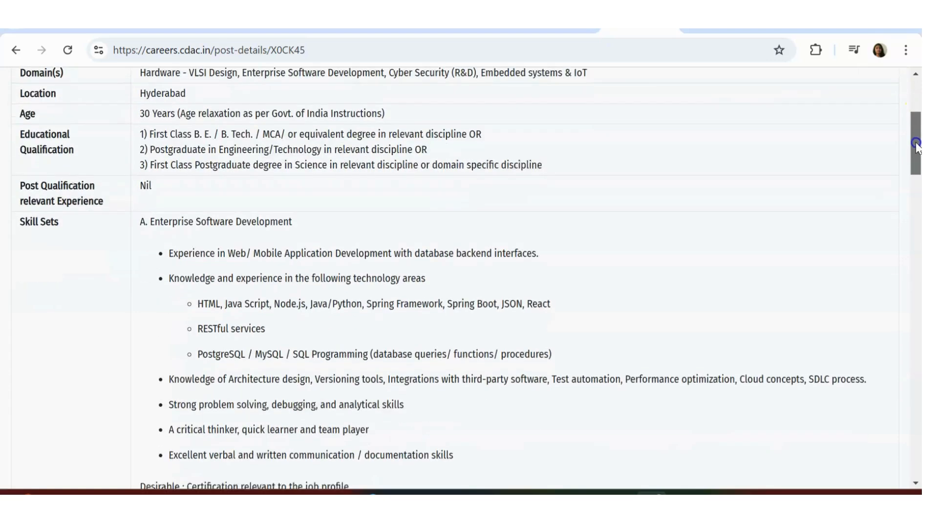
{"action": "scroll", "scroll_direction": "down", "scroll_amount": 3}
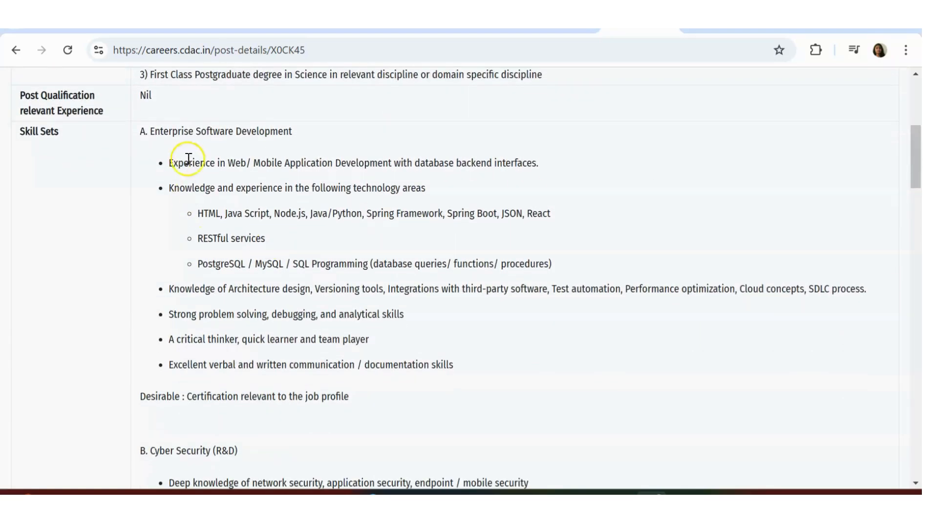
{"action": "mouse_move", "coordinate": [293, 175]}
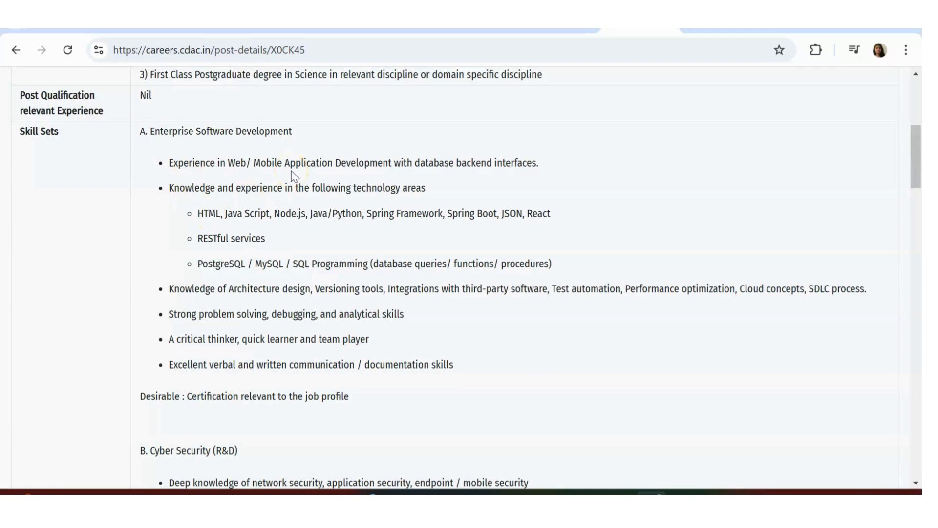
{"action": "mouse_move", "coordinate": [406, 226]}
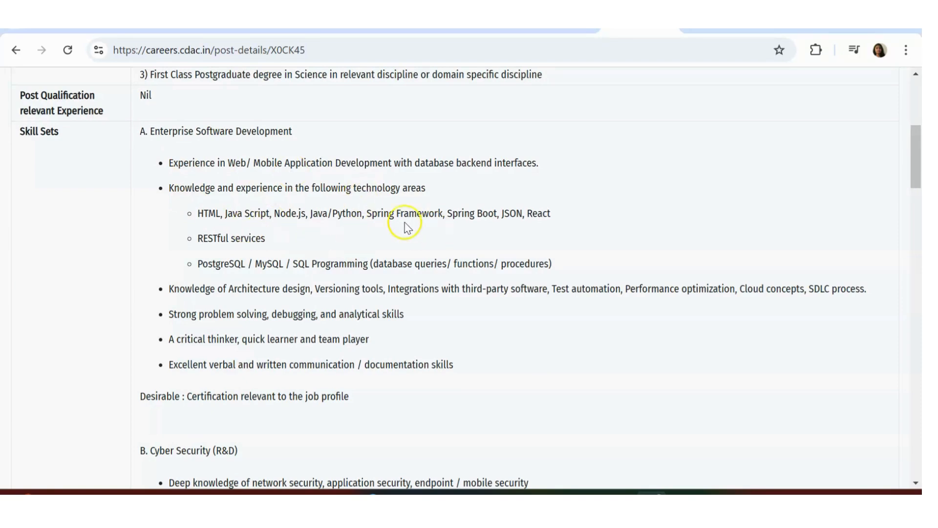
{"action": "mouse_move", "coordinate": [273, 237]}
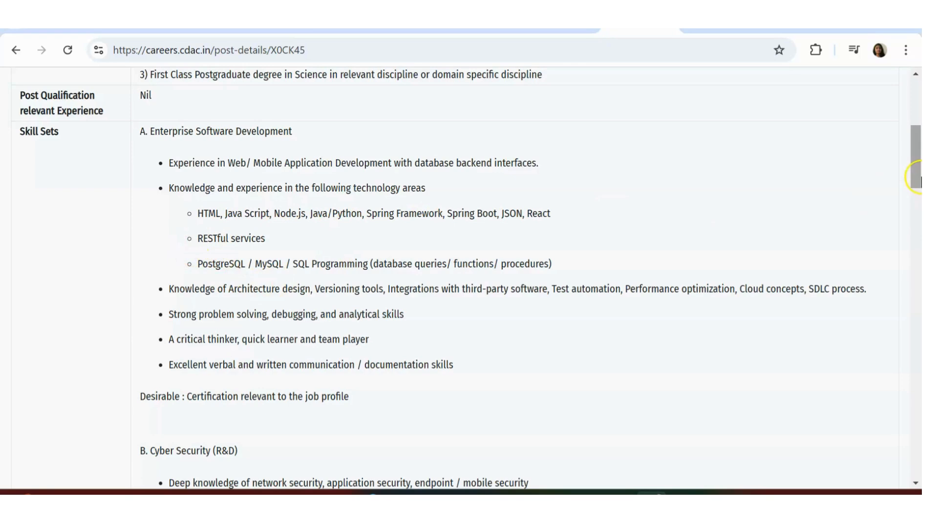
{"action": "scroll", "scroll_direction": "down", "scroll_amount": 3}
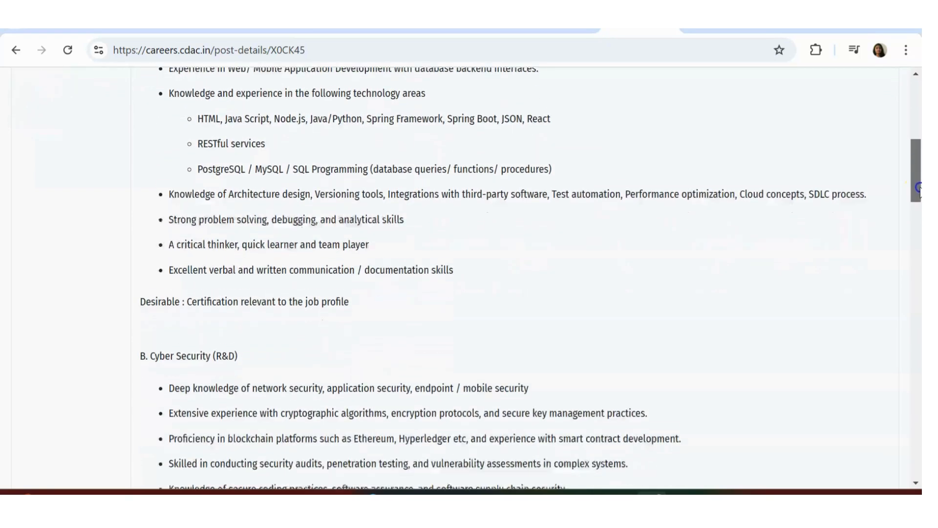
{"action": "scroll", "scroll_direction": "down", "scroll_amount": 3}
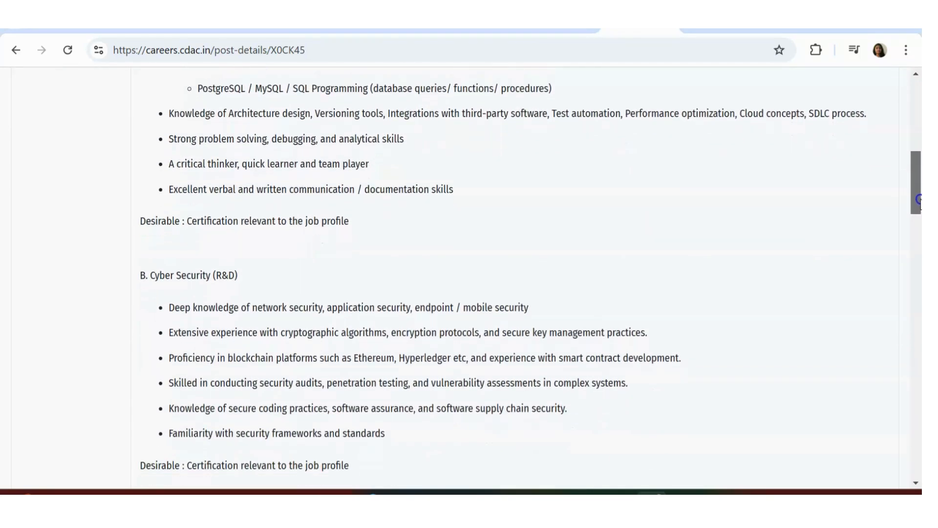
{"action": "scroll", "scroll_direction": "up", "scroll_amount": 3}
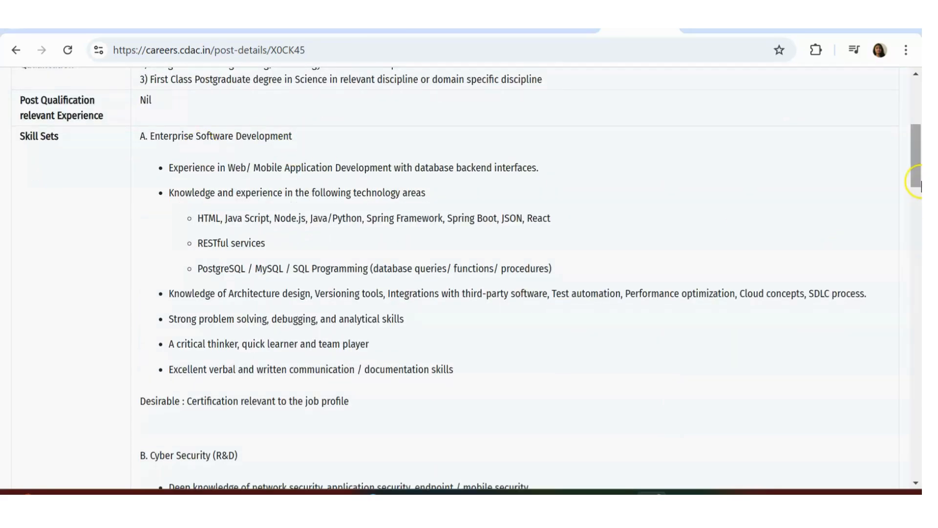
{"action": "scroll", "scroll_direction": "down", "scroll_amount": 3}
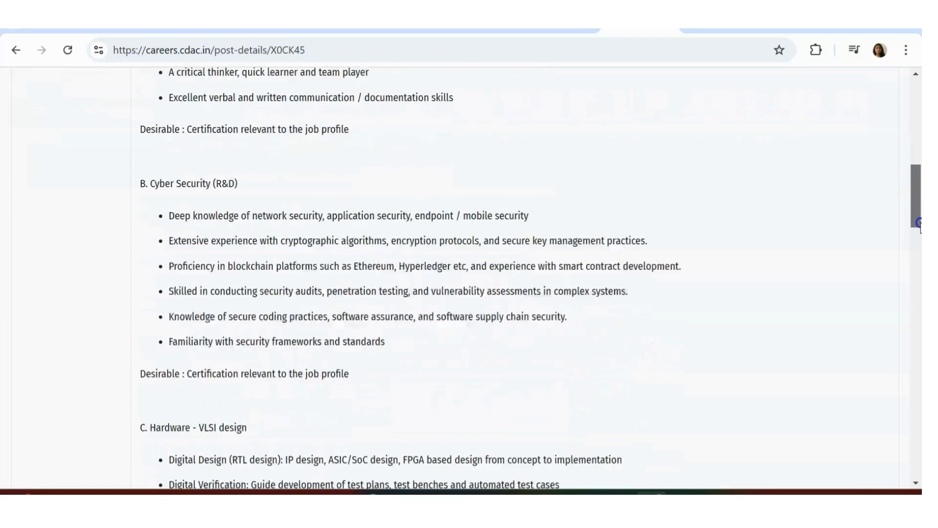
{"action": "scroll", "scroll_direction": "down", "scroll_amount": 3}
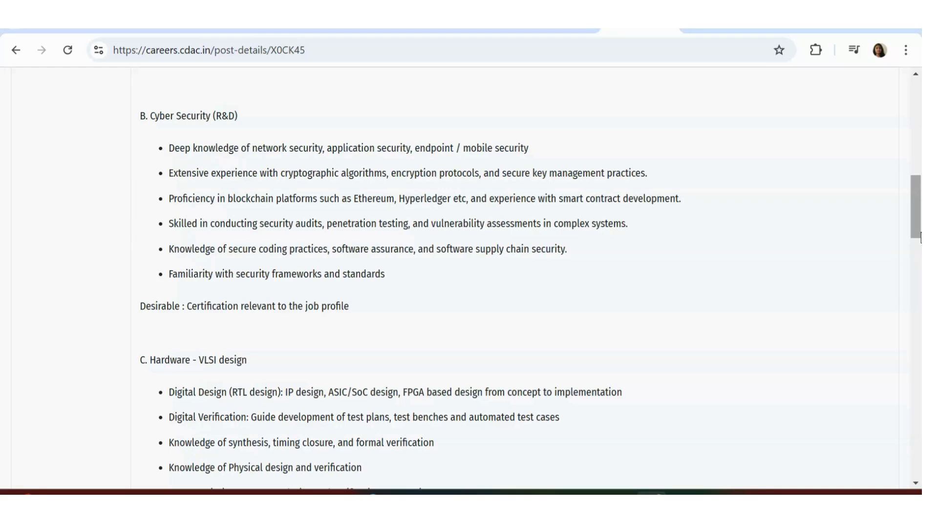
{"action": "scroll", "scroll_direction": "down", "scroll_amount": 3}
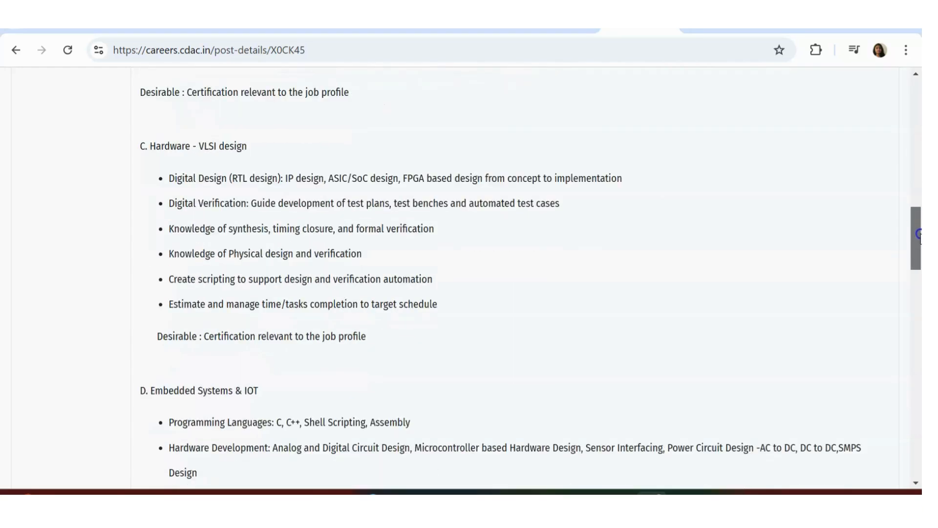
Continue to the page end showing salary CTC Rs. 18.34 LPA approx and duration rows.
{"action": "scroll", "scroll_direction": "down", "scroll_amount": 3}
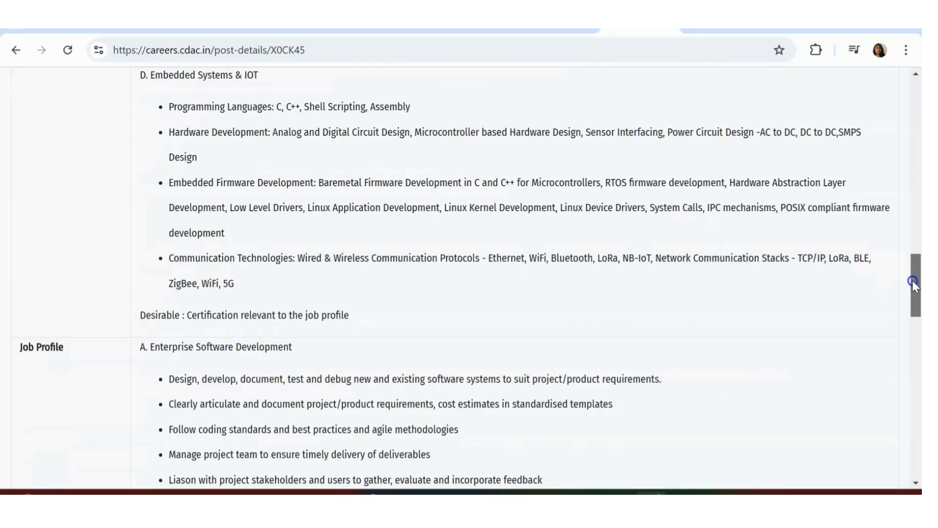
{"action": "scroll", "scroll_direction": "down", "scroll_amount": 3}
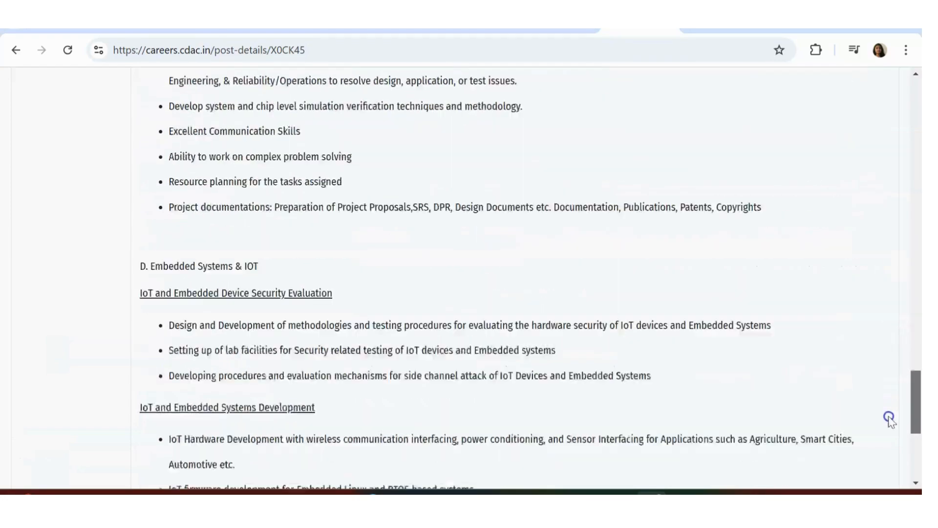
{"action": "scroll", "scroll_direction": "down", "scroll_amount": 3}
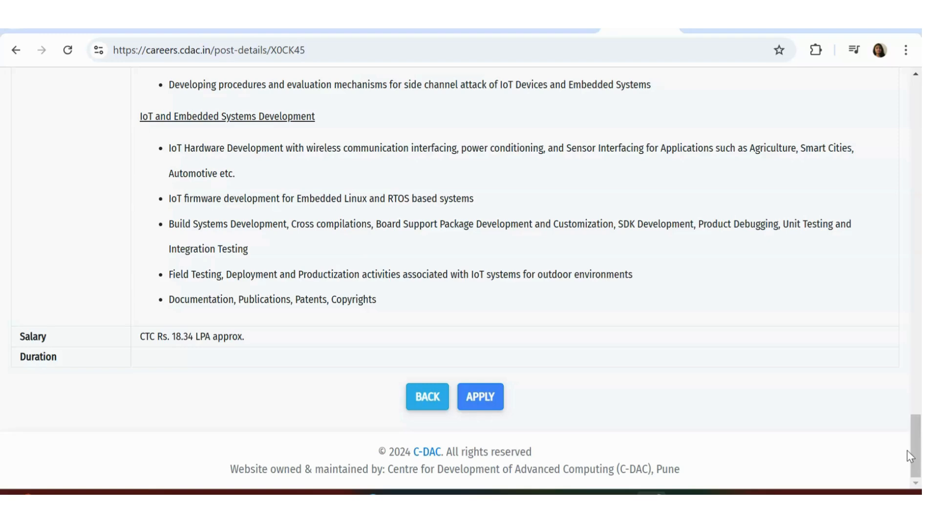
{"action": "mouse_move", "coordinate": [337, 256]}
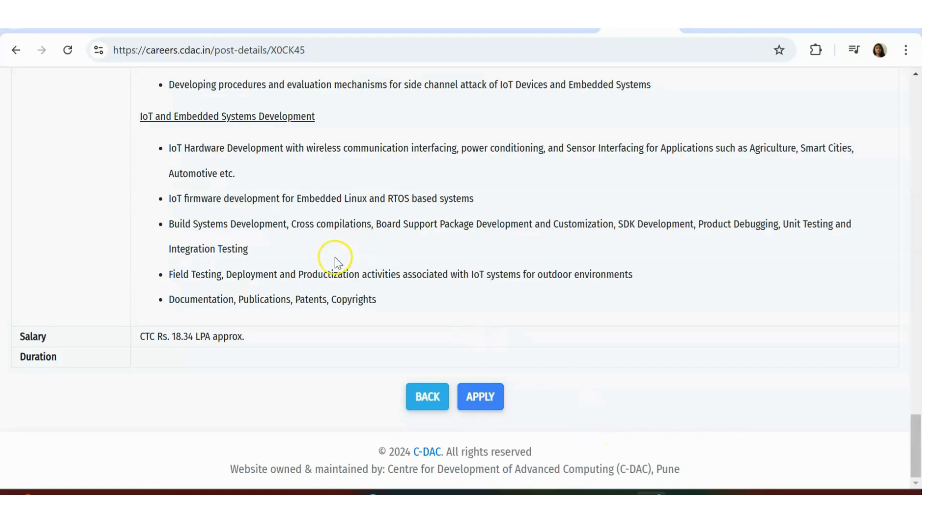
{"action": "scroll", "scroll_direction": "up", "scroll_amount": 3}
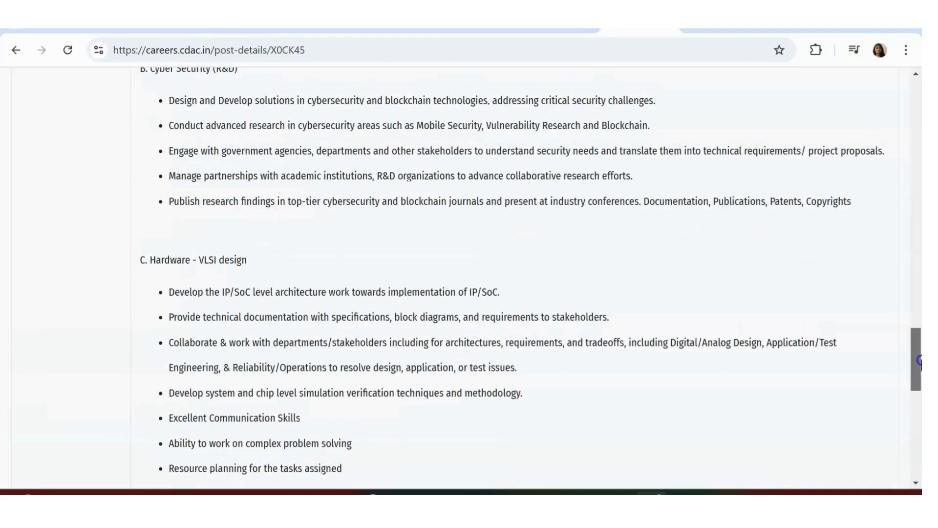
{"action": "scroll", "scroll_direction": "down", "scroll_amount": 3}
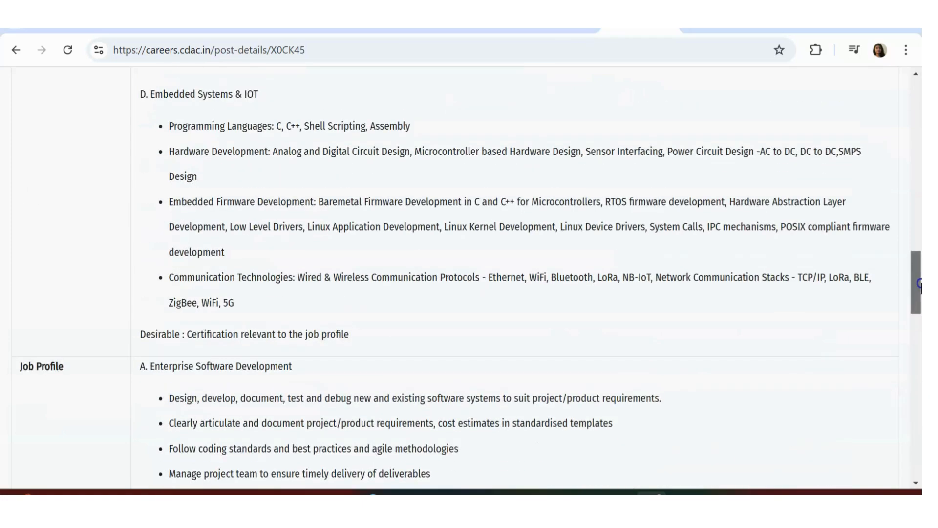
{"action": "scroll", "scroll_direction": "down", "scroll_amount": 3}
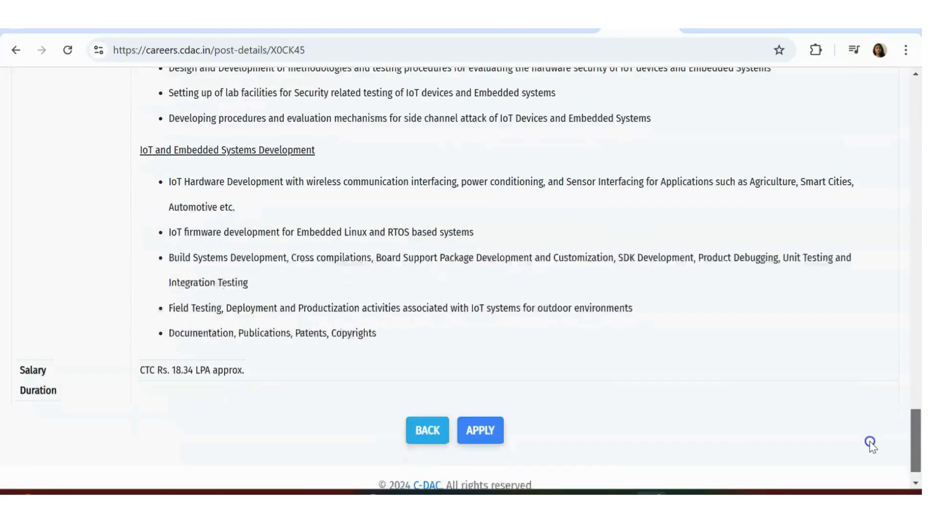
{"action": "scroll", "scroll_direction": "down", "scroll_amount": 3}
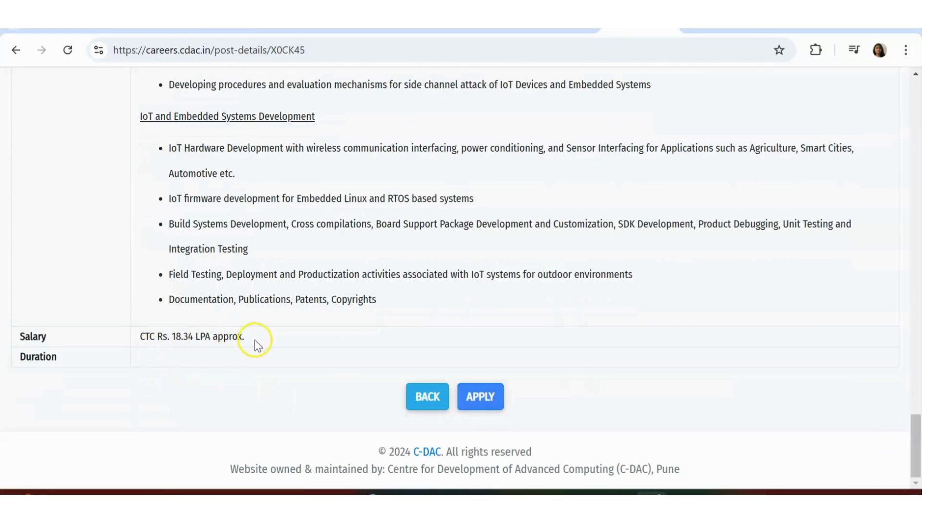
{"action": "mouse_move", "coordinate": [405, 322]}
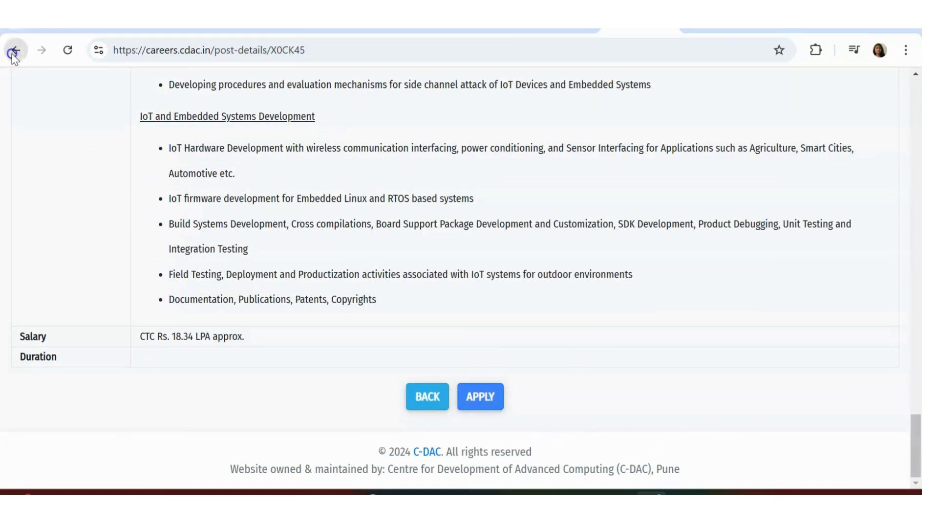
Go back to the advertisement's JOB DETAILS table and open the Delhi post details.
{"action": "left_click", "coordinate": [15, 49]}
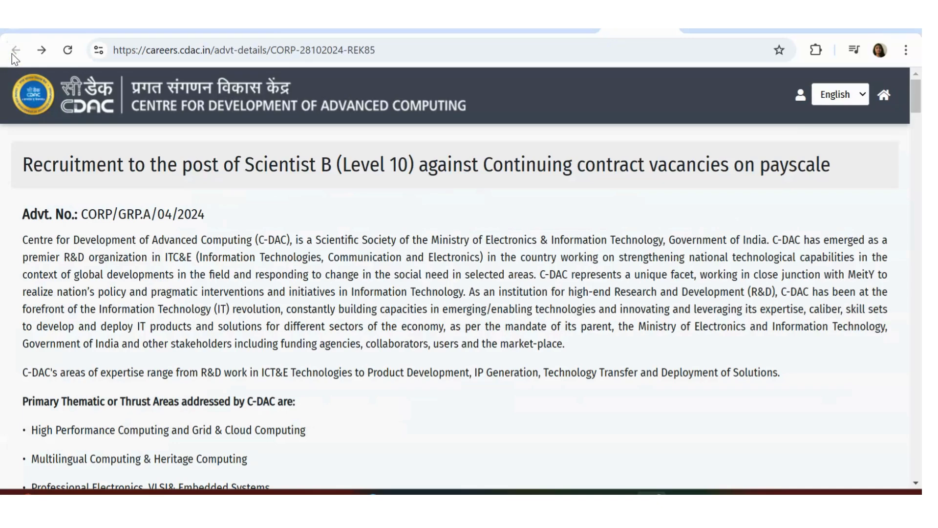
{"action": "scroll", "scroll_direction": "down", "scroll_amount": 3}
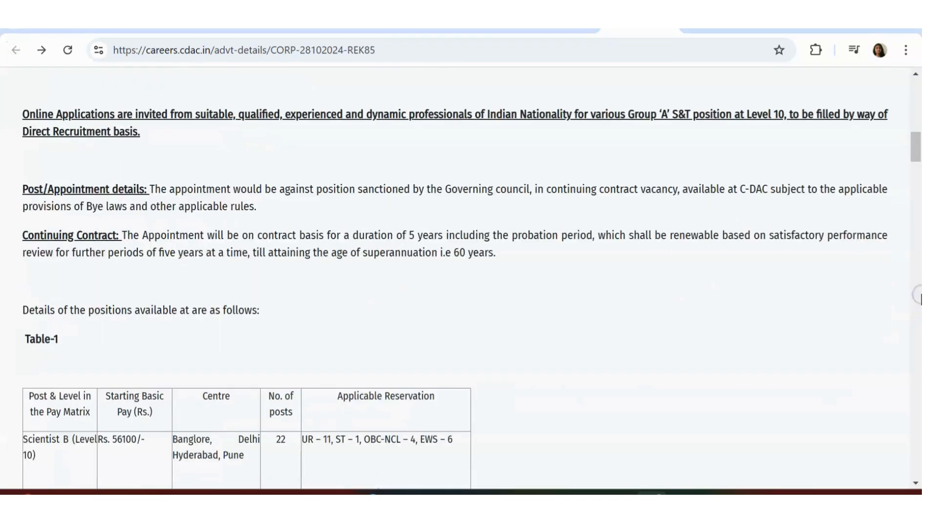
{"action": "scroll", "scroll_direction": "down", "scroll_amount": 3}
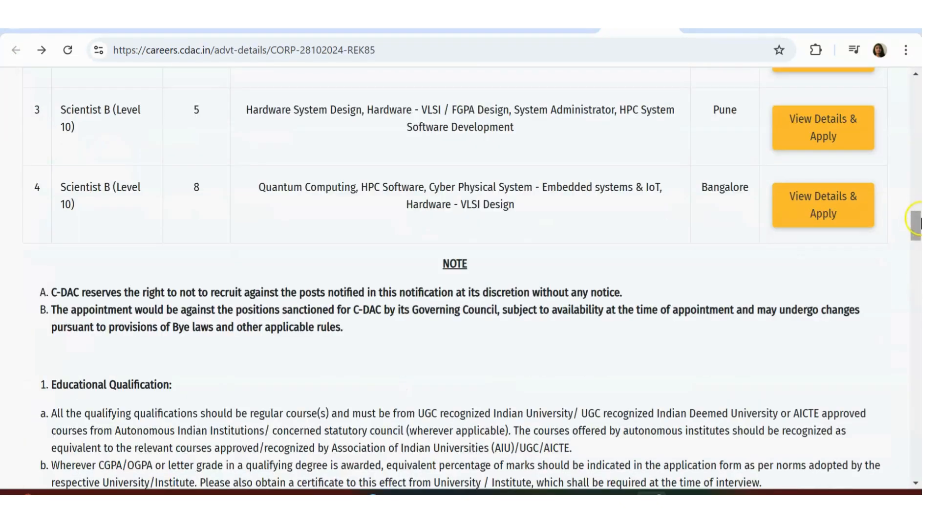
{"action": "scroll", "scroll_direction": "up", "scroll_amount": 3}
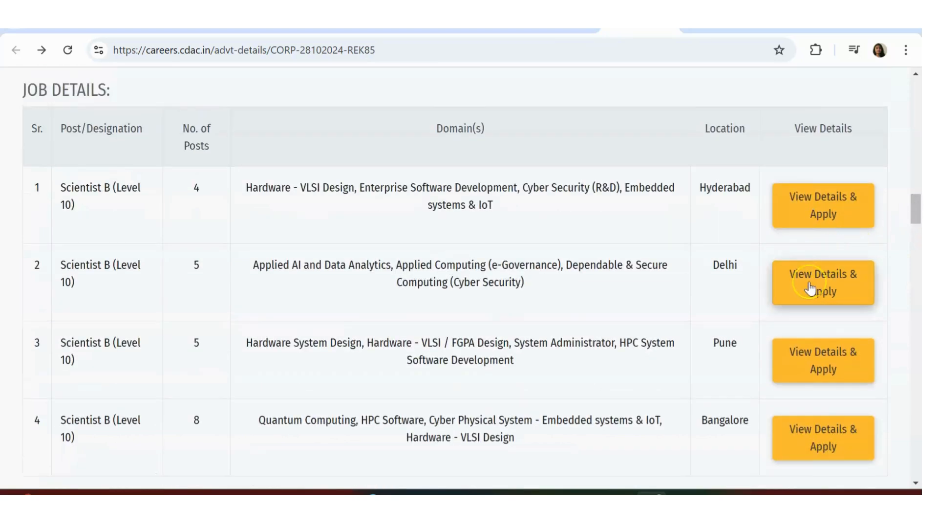
{"action": "left_click", "coordinate": [822, 282]}
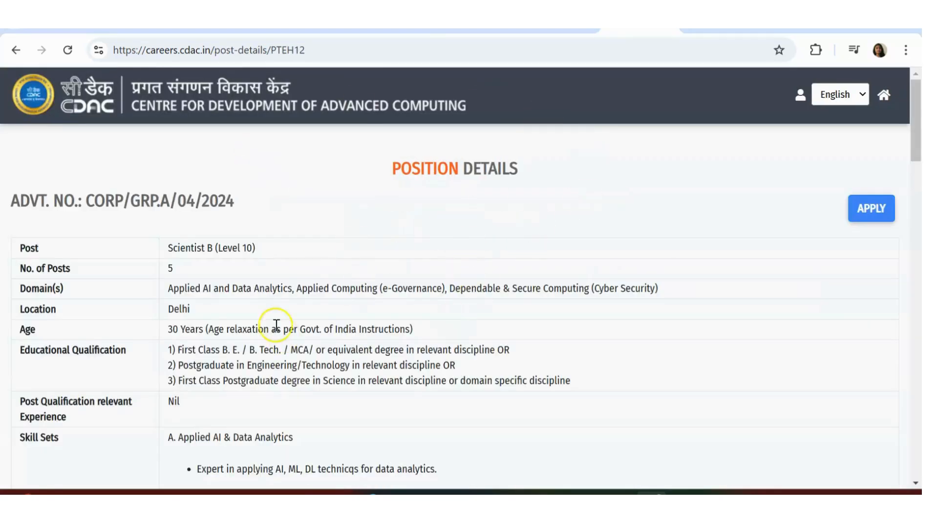
Read the Delhi post's 5 posts, age 30, qualifications and Applied AI / Cyber Security skill sets.
{"action": "scroll", "scroll_direction": "down", "scroll_amount": 3}
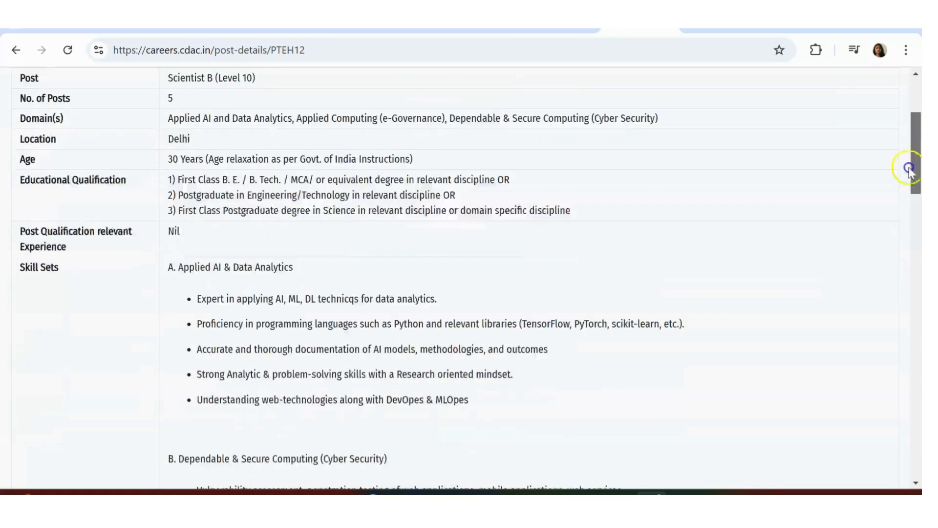
{"action": "scroll", "scroll_direction": "down", "scroll_amount": 3}
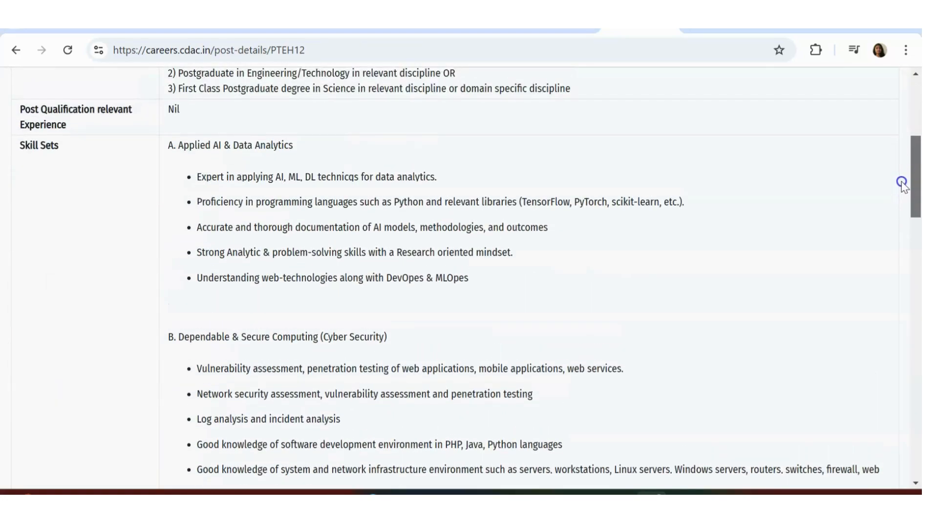
{"action": "scroll", "scroll_direction": "up", "scroll_amount": 3}
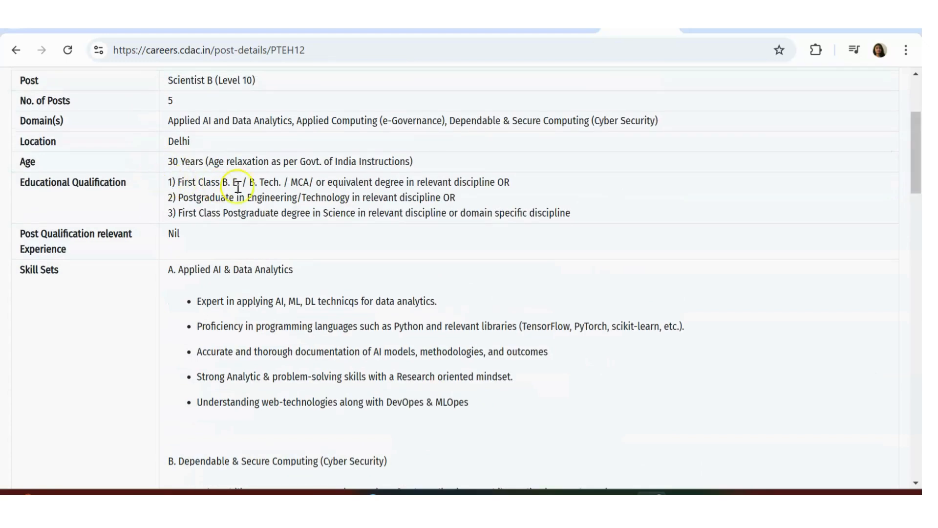
{"action": "mouse_move", "coordinate": [273, 188]}
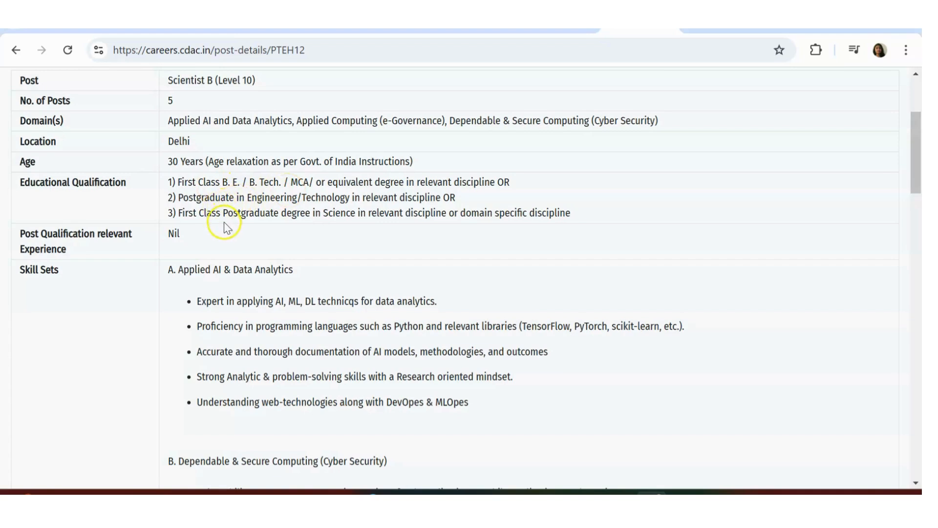
{"action": "mouse_move", "coordinate": [220, 181]}
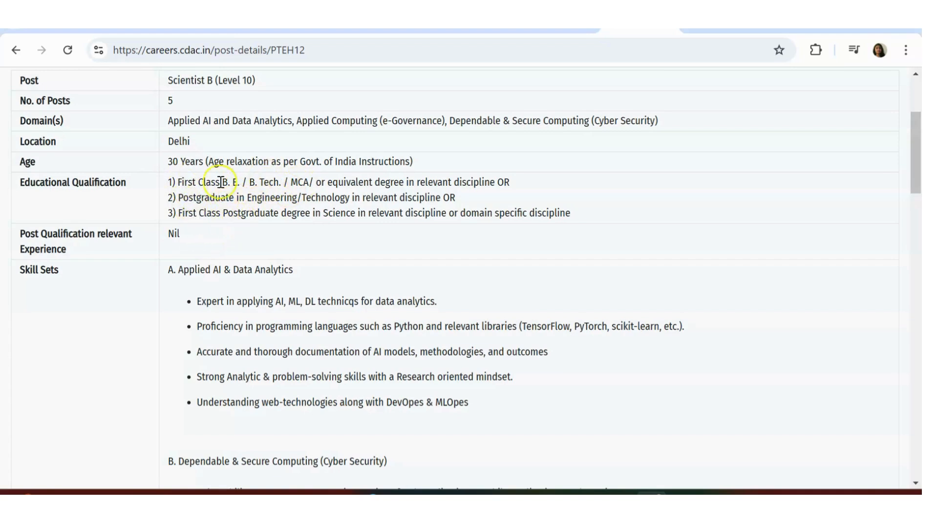
{"action": "mouse_move", "coordinate": [333, 191]}
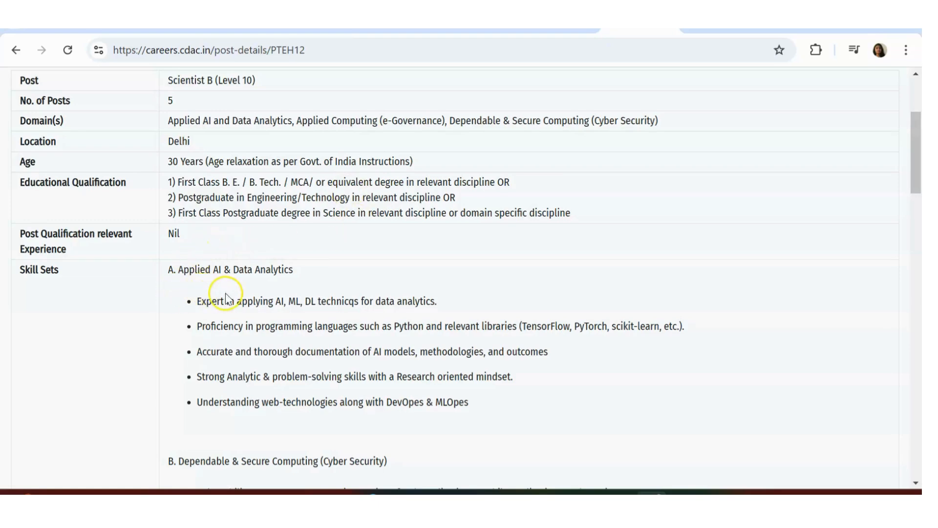
Read the Delhi post details to the end showing CTC Rs. 18.34 LPA approx.
{"action": "scroll", "scroll_direction": "down", "scroll_amount": 3}
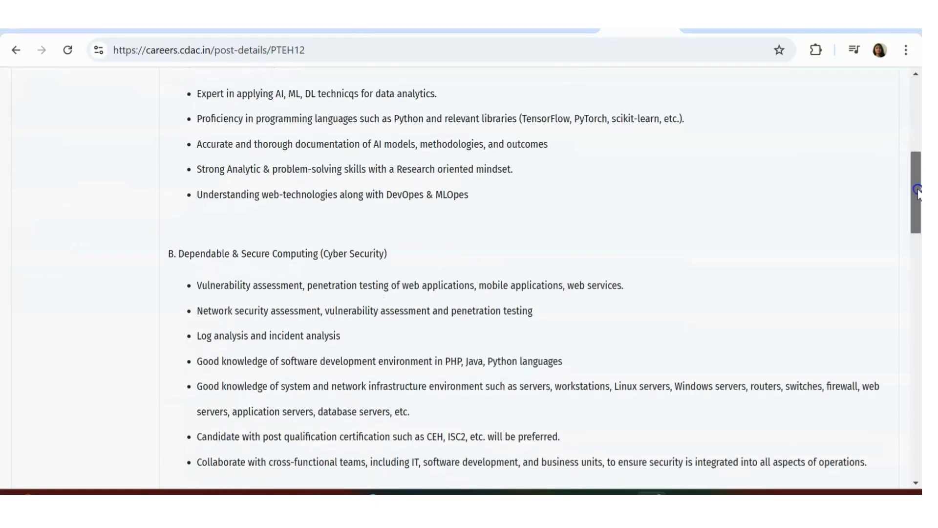
{"action": "scroll", "scroll_direction": "down", "scroll_amount": 3}
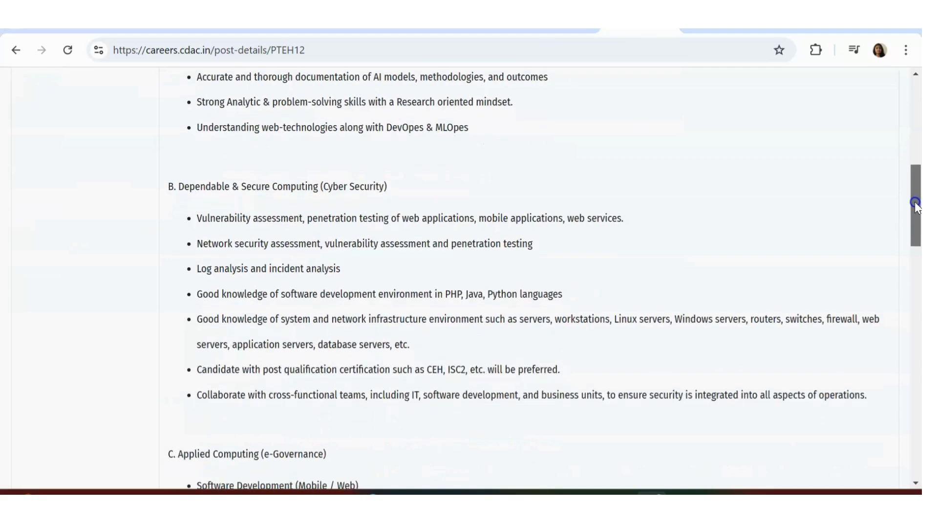
{"action": "scroll", "scroll_direction": "down", "scroll_amount": 3}
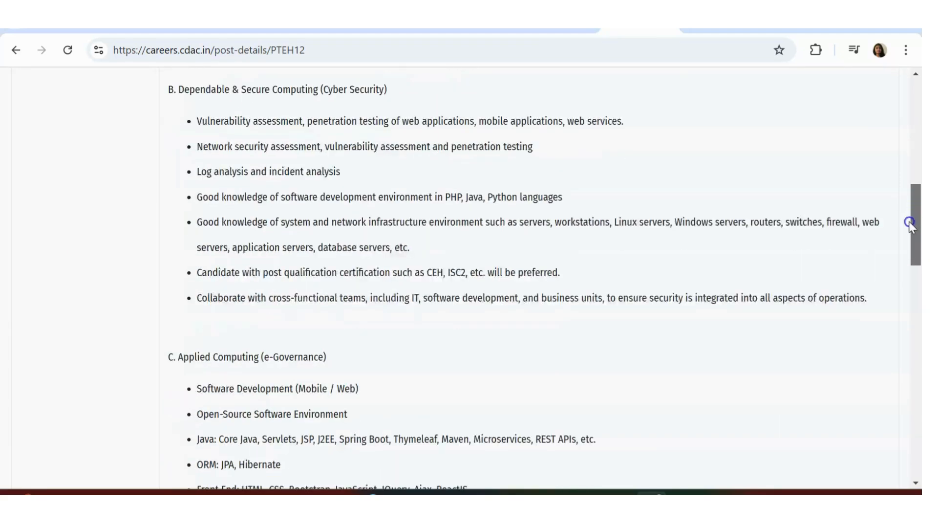
{"action": "scroll", "scroll_direction": "down", "scroll_amount": 3}
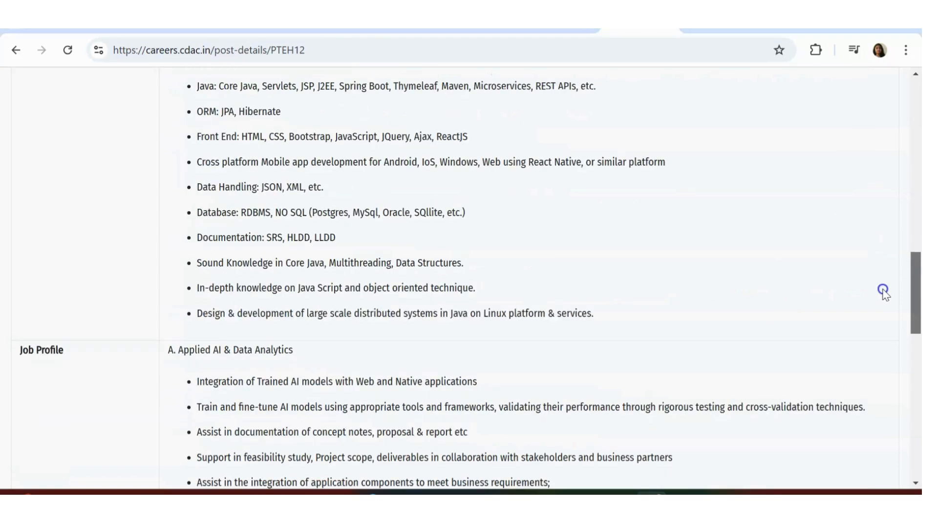
{"action": "scroll", "scroll_direction": "down", "scroll_amount": 3}
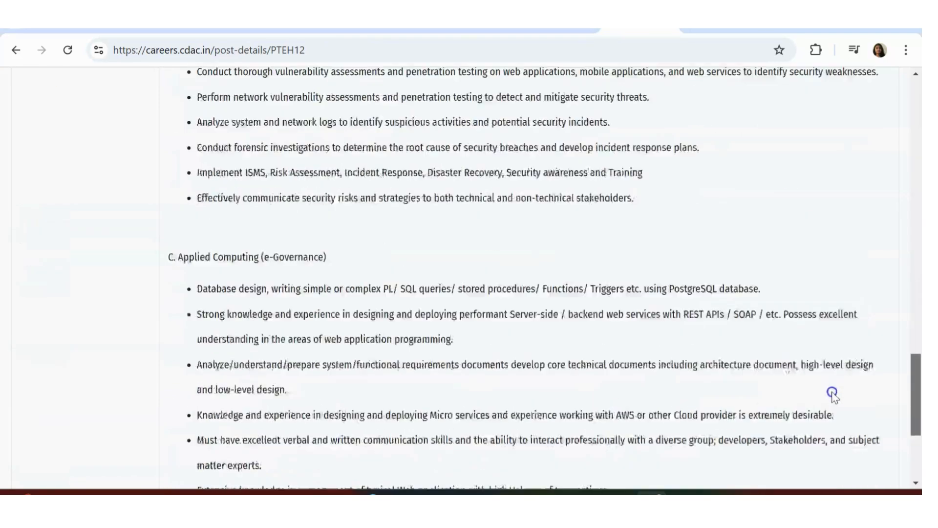
{"action": "scroll", "scroll_direction": "up", "scroll_amount": 3}
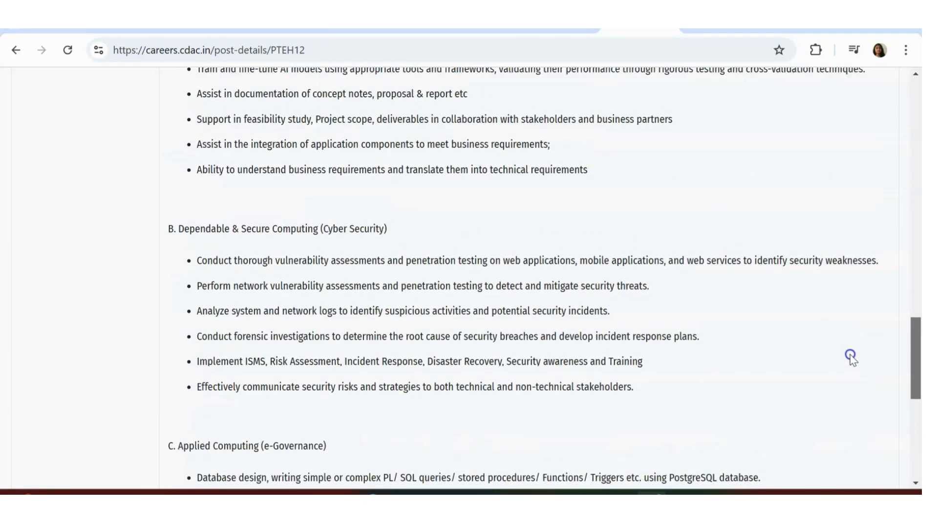
{"action": "scroll", "scroll_direction": "up", "scroll_amount": 3}
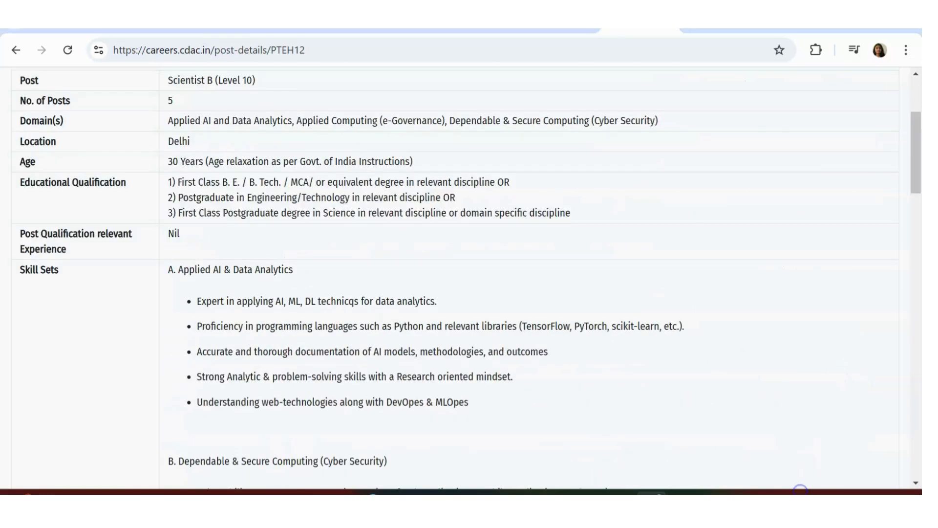
{"action": "scroll", "scroll_direction": "down", "scroll_amount": 3}
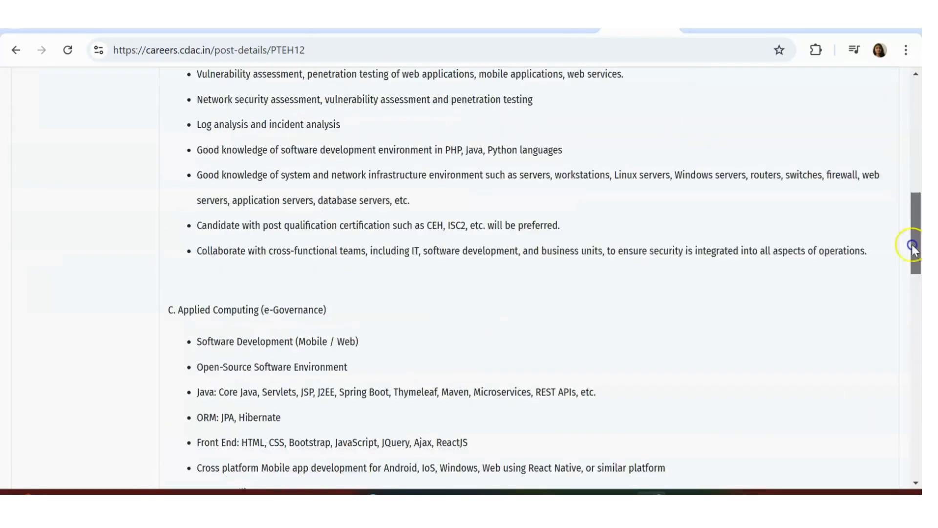
{"action": "scroll", "scroll_direction": "down", "scroll_amount": 3}
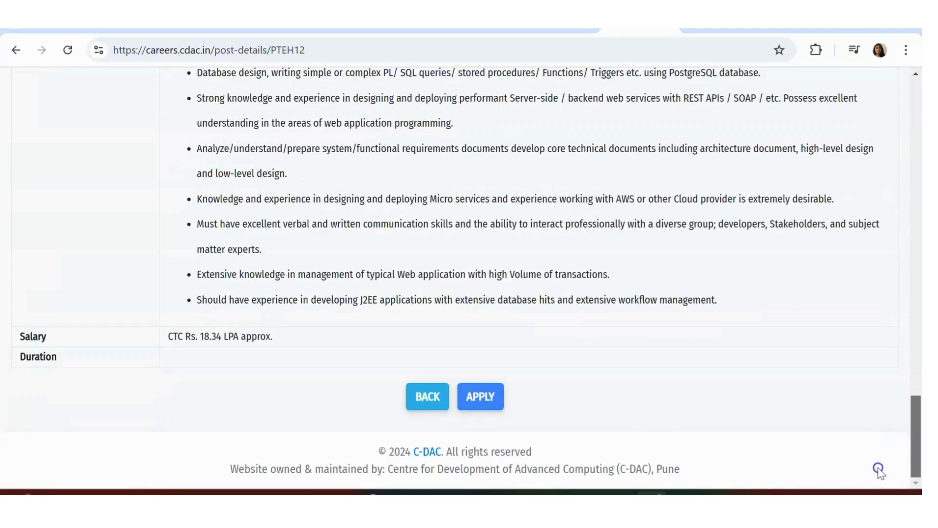
{"action": "mouse_move", "coordinate": [248, 333]}
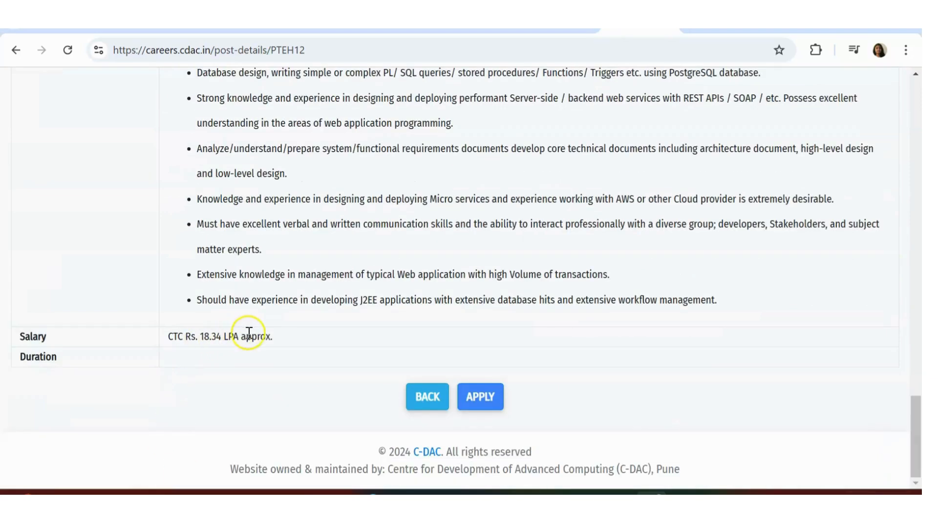
{"action": "mouse_move", "coordinate": [48, 114]}
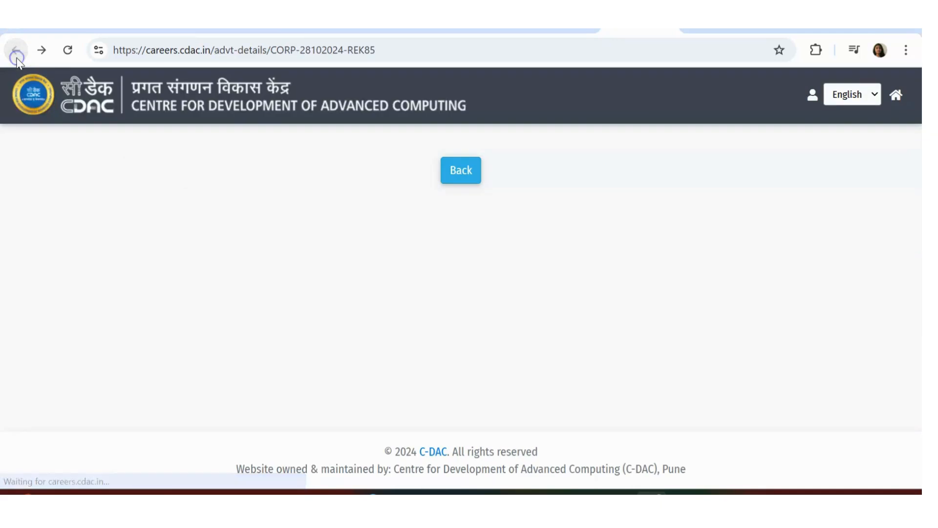
Go back to the advertisement, skim Table 2 and the NOTE, and return to the JOB DETAILS table.
{"action": "left_click", "coordinate": [17, 50]}
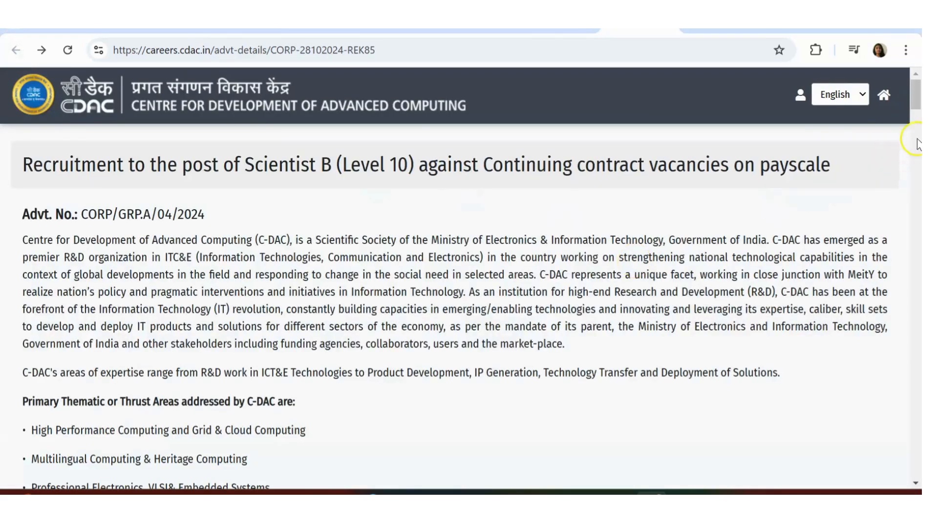
{"action": "scroll", "scroll_direction": "down", "scroll_amount": 3}
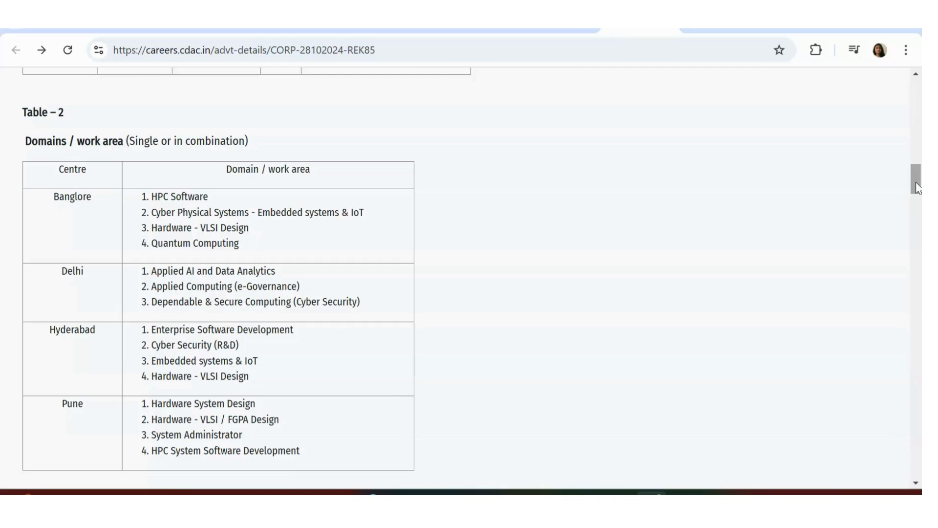
{"action": "scroll", "scroll_direction": "down", "scroll_amount": 3}
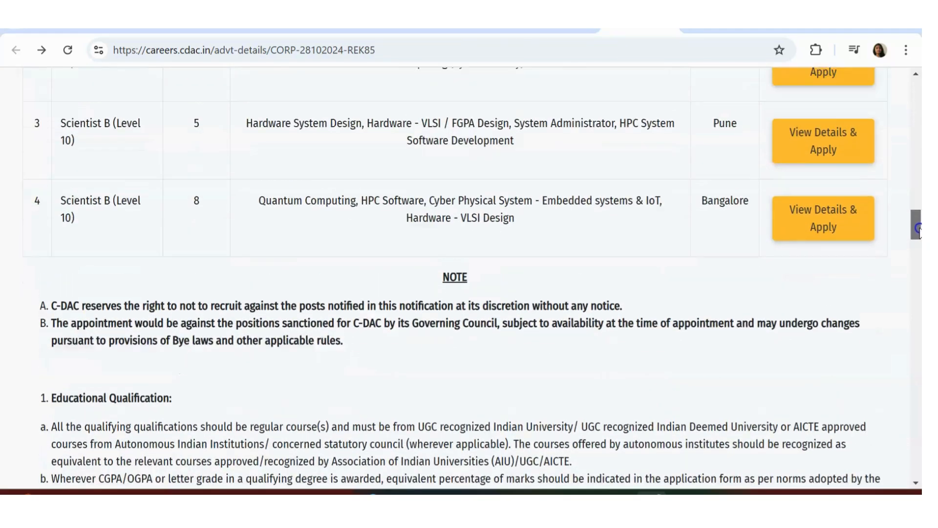
{"action": "scroll", "scroll_direction": "up", "scroll_amount": 3}
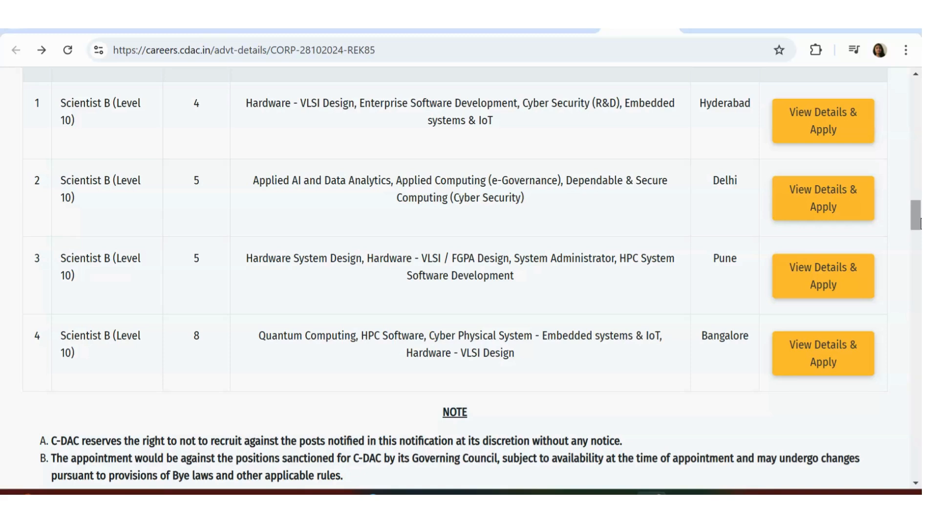
{"action": "mouse_move", "coordinate": [874, 188]}
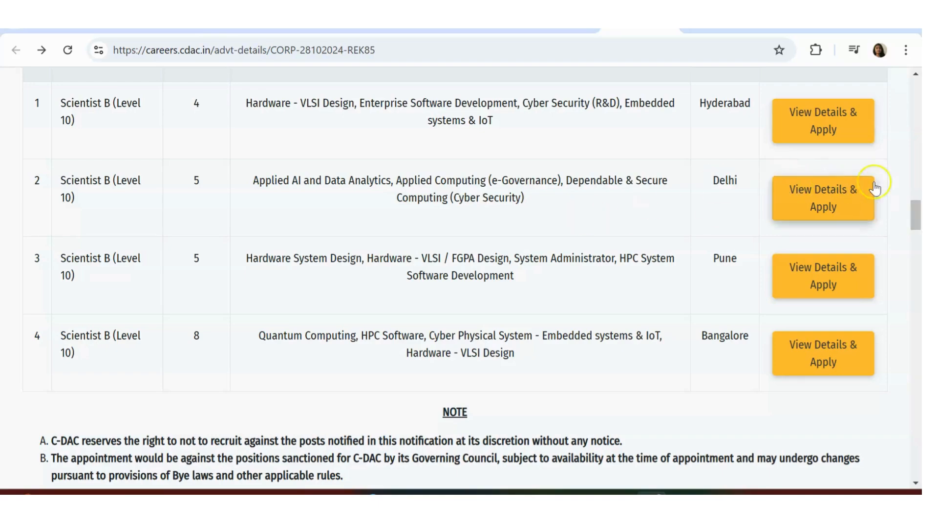
{"action": "scroll", "scroll_direction": "up", "scroll_amount": 3}
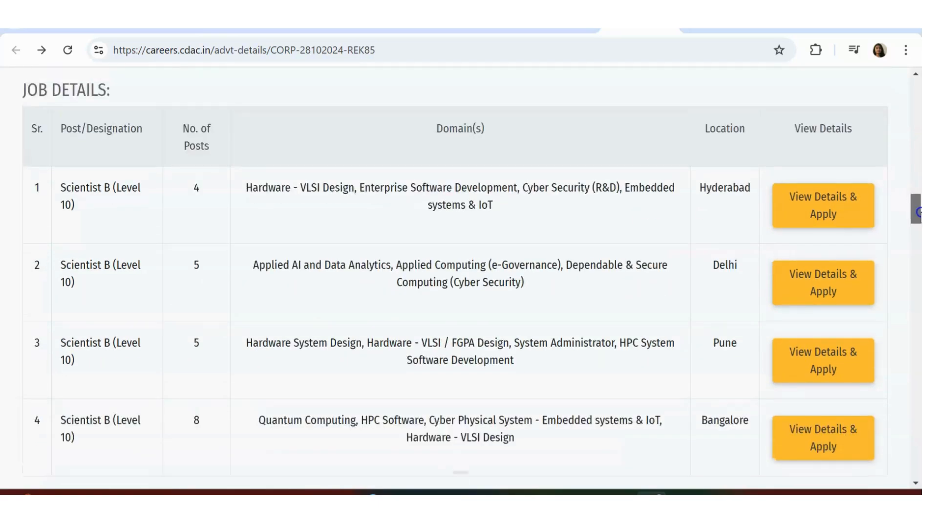
Scroll through the Age Limit table (UR/EWS 30, ST 35, OBC-NCL 33) and the Mode of Selection rules.
{"action": "scroll", "scroll_direction": "down", "scroll_amount": 3}
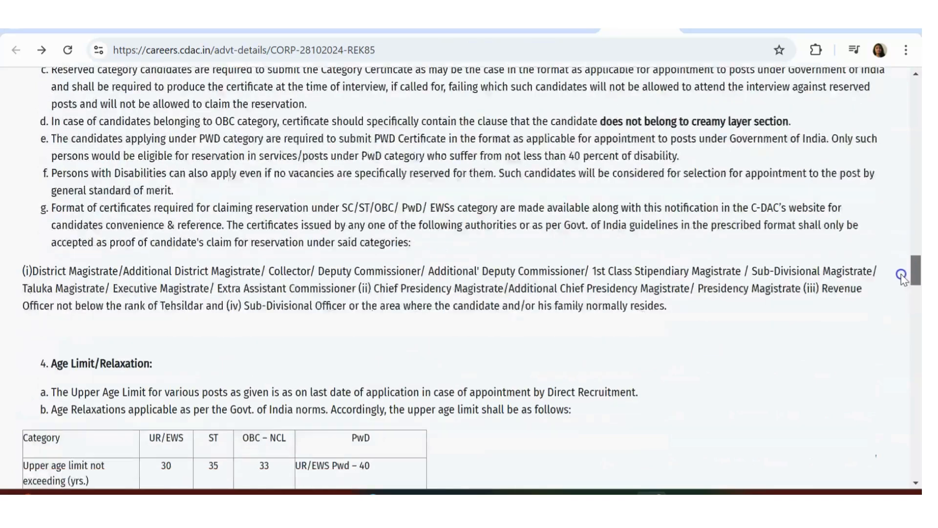
{"action": "scroll", "scroll_direction": "down", "scroll_amount": 3}
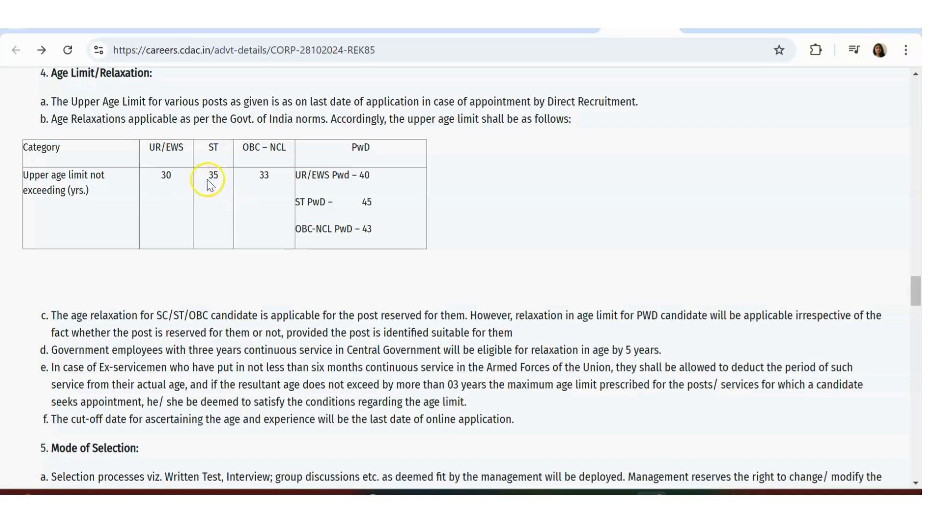
{"action": "mouse_move", "coordinate": [250, 191]}
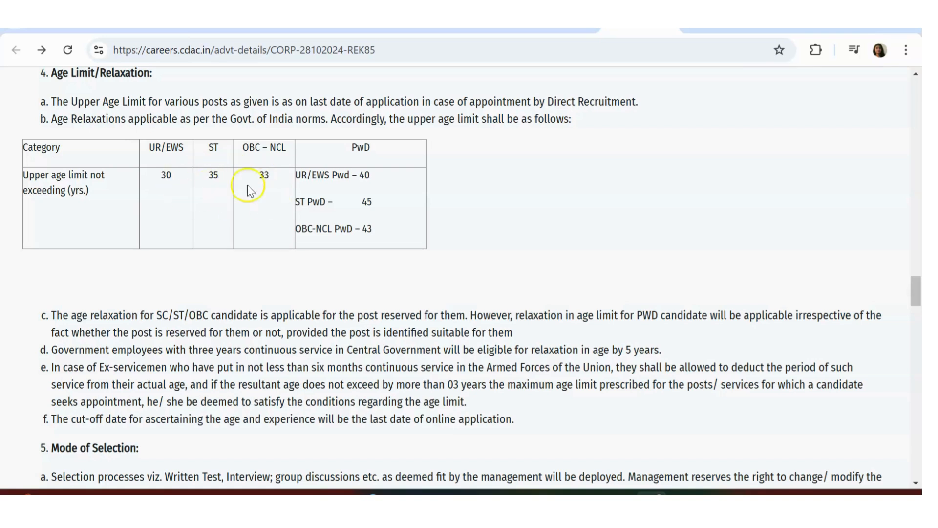
{"action": "scroll", "scroll_direction": "down", "scroll_amount": 3}
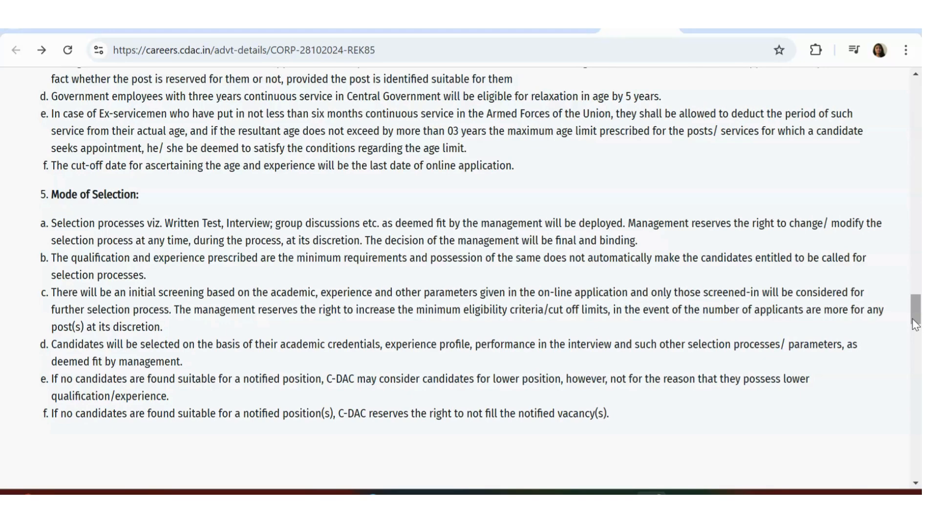
{"action": "mouse_move", "coordinate": [919, 321]}
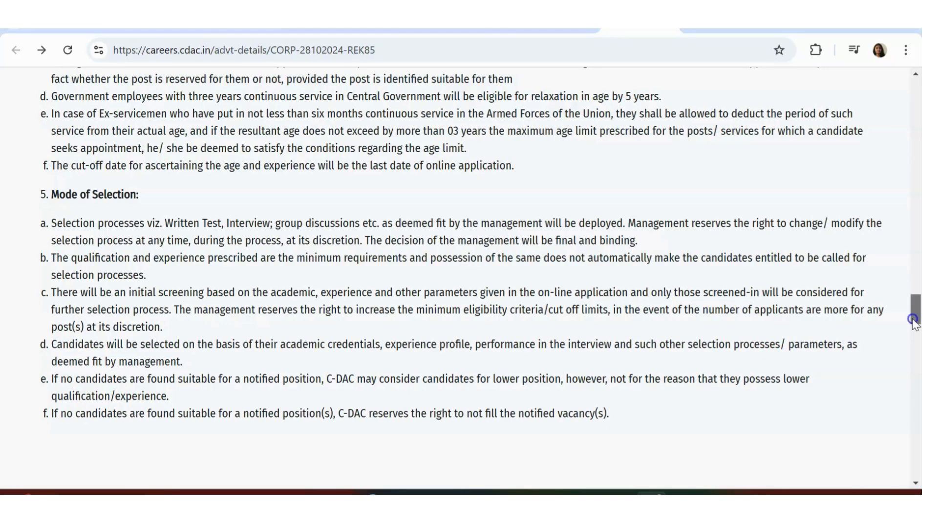
Reach section 8 How to apply and highlight the 1st Dec 2024 closing date, then clear it.
{"action": "scroll", "scroll_direction": "down", "scroll_amount": 3}
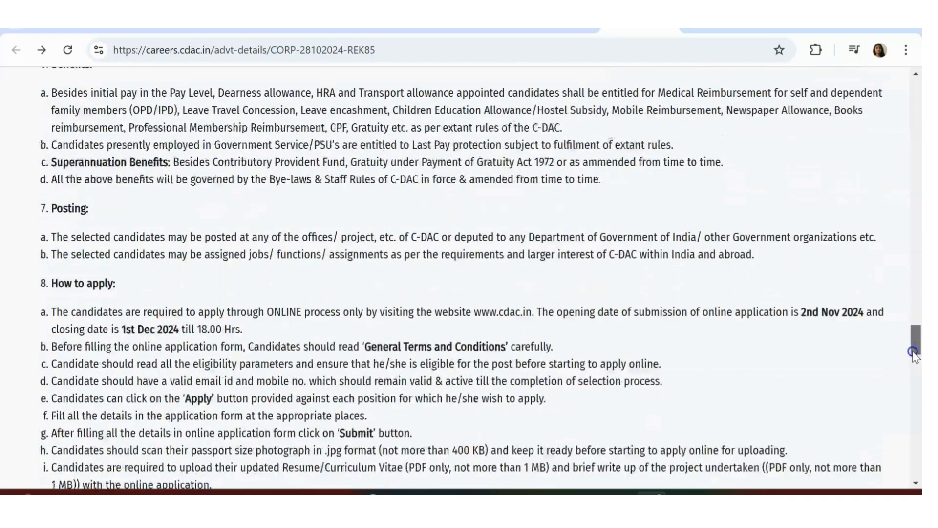
{"action": "scroll", "scroll_direction": "down", "scroll_amount": 3}
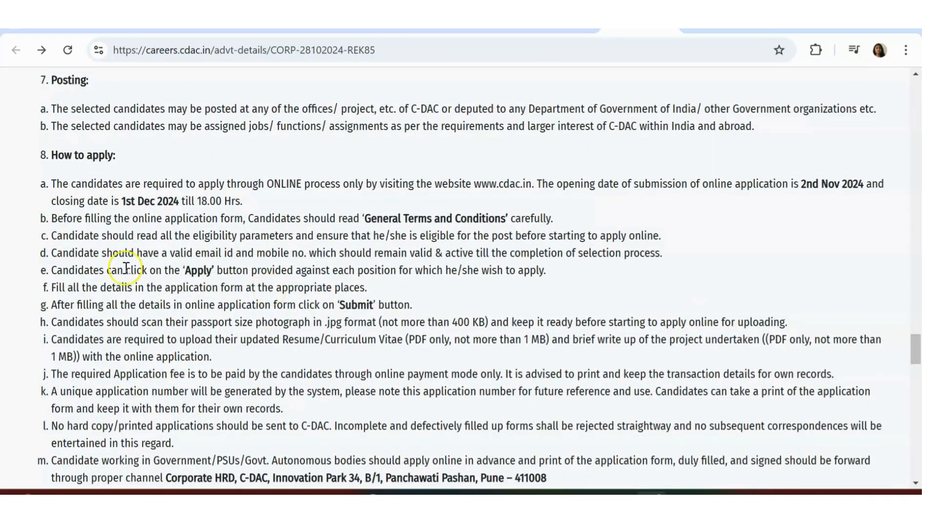
{"action": "left_click_drag", "start_coordinate": [91, 200], "coordinate": [243, 200]}
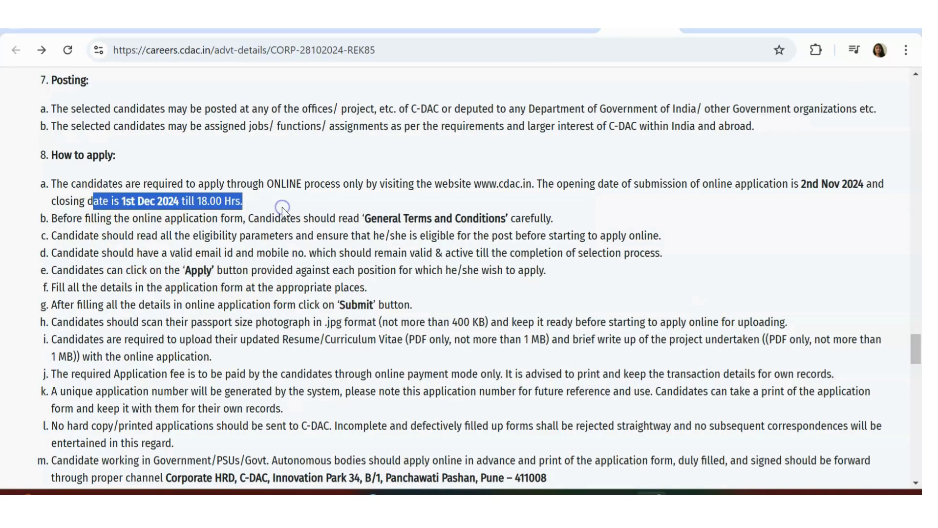
{"action": "left_click", "coordinate": [793, 184]}
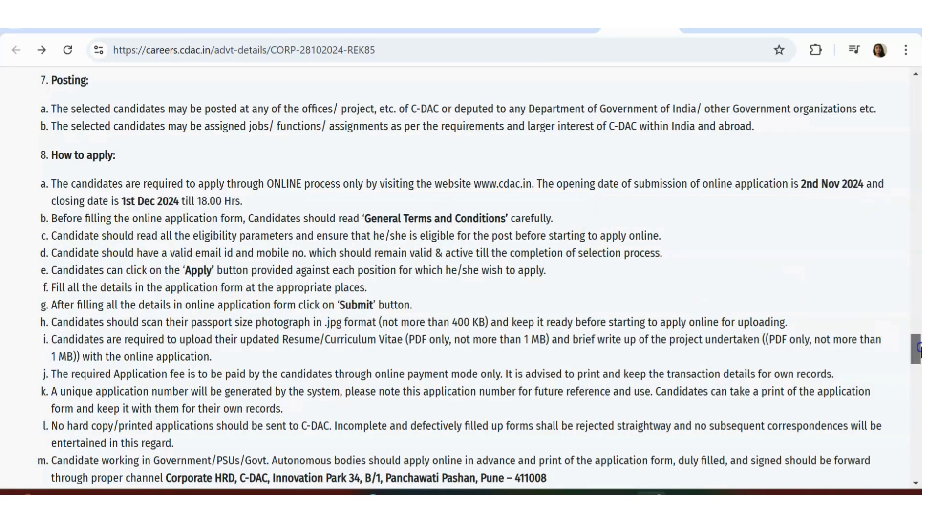
Scroll on to section 9 Application fee with the Rs.500/- fee rules, reaching Important Notes.
{"action": "scroll", "scroll_direction": "down", "scroll_amount": 3}
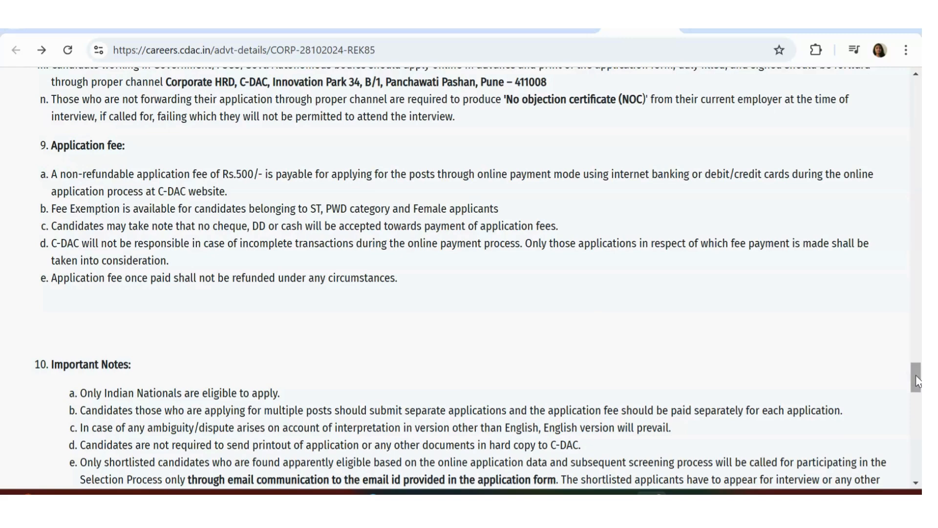
{"action": "scroll", "scroll_direction": "down", "scroll_amount": 3}
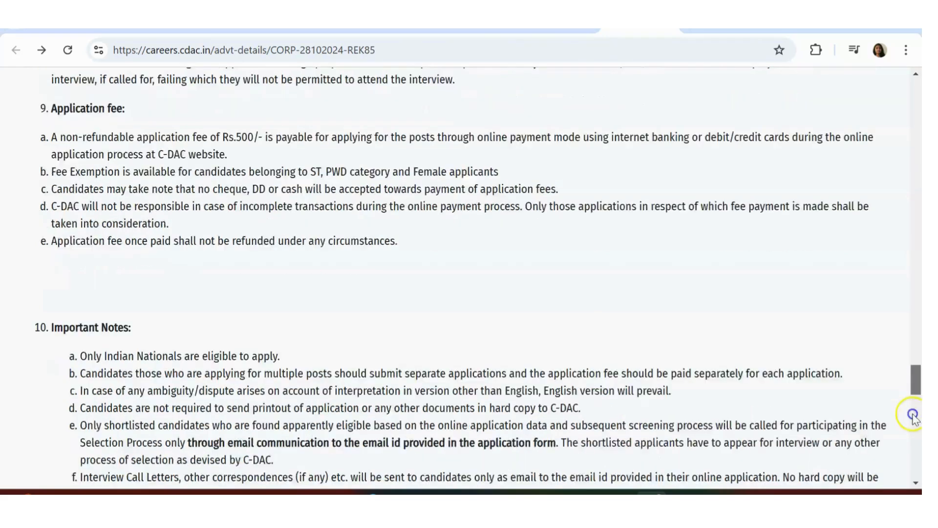
Scroll through Important Notes items a to k, leaving items l to u in view.
{"action": "scroll", "scroll_direction": "down", "scroll_amount": 3}
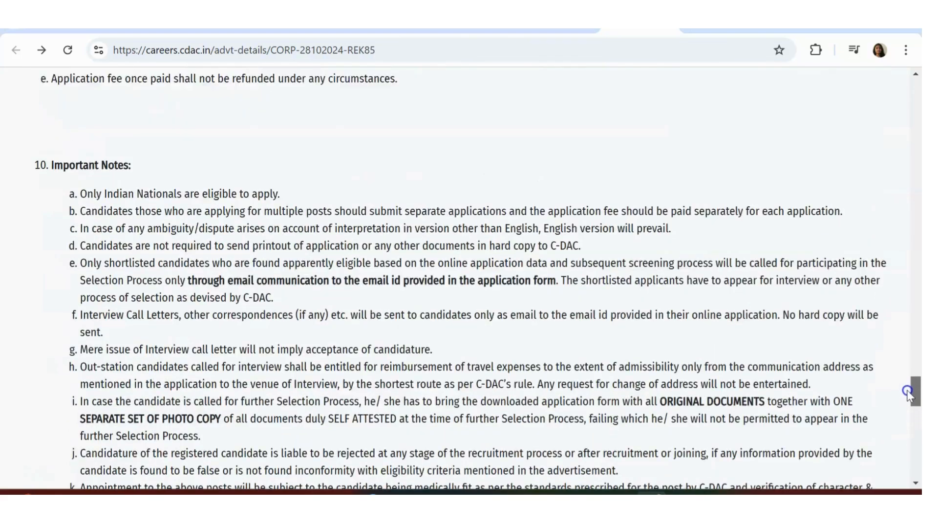
{"action": "scroll", "scroll_direction": "down", "scroll_amount": 3}
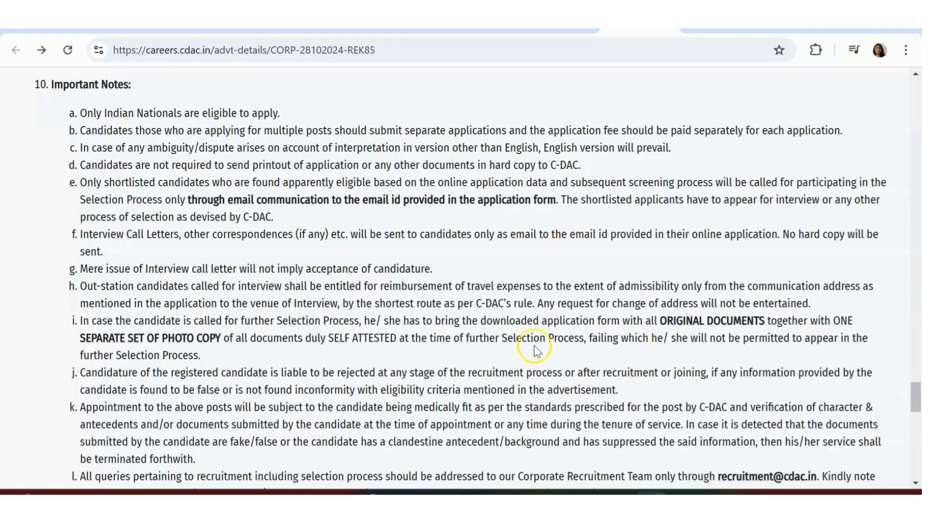
{"action": "mouse_move", "coordinate": [111, 191]}
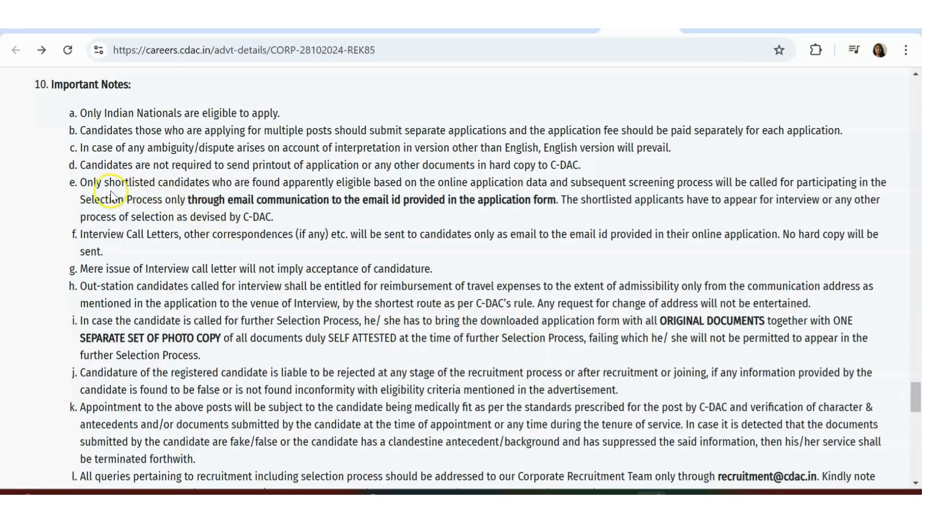
{"action": "mouse_move", "coordinate": [311, 193]}
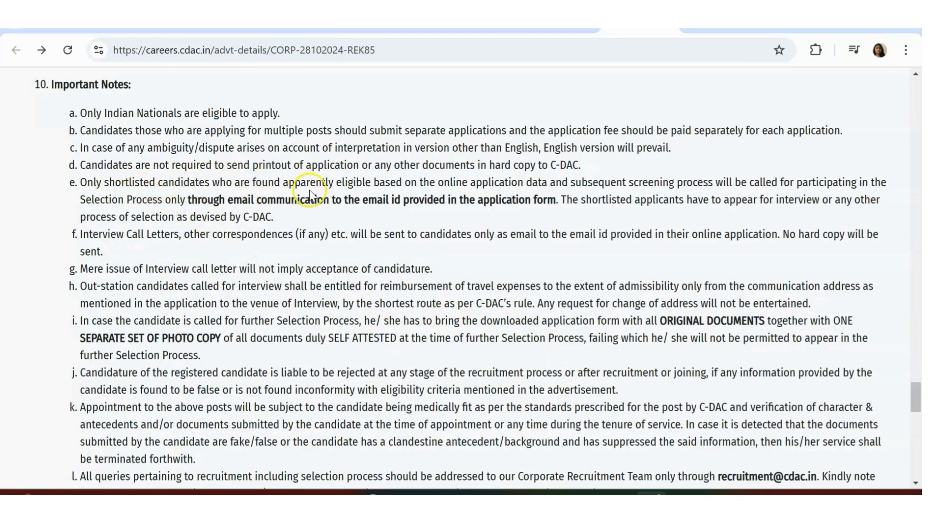
{"action": "mouse_move", "coordinate": [669, 181]}
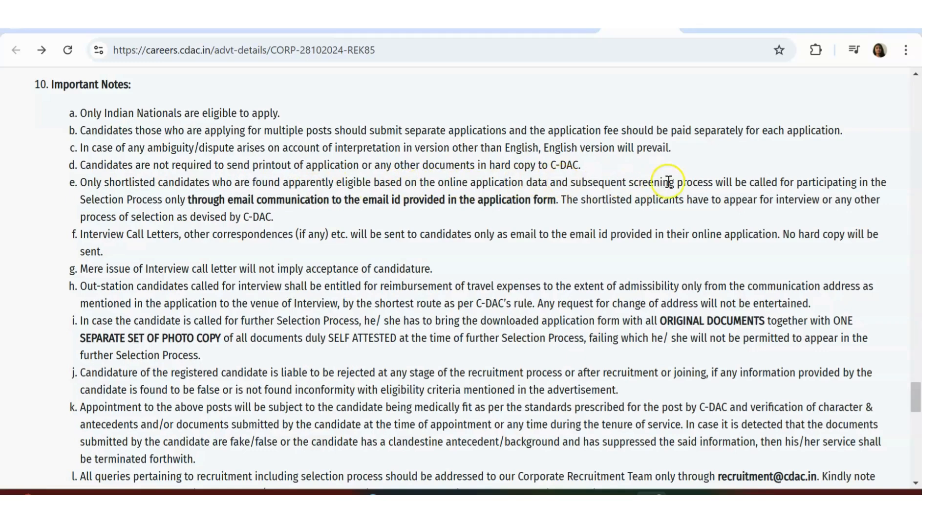
{"action": "mouse_move", "coordinate": [82, 195]}
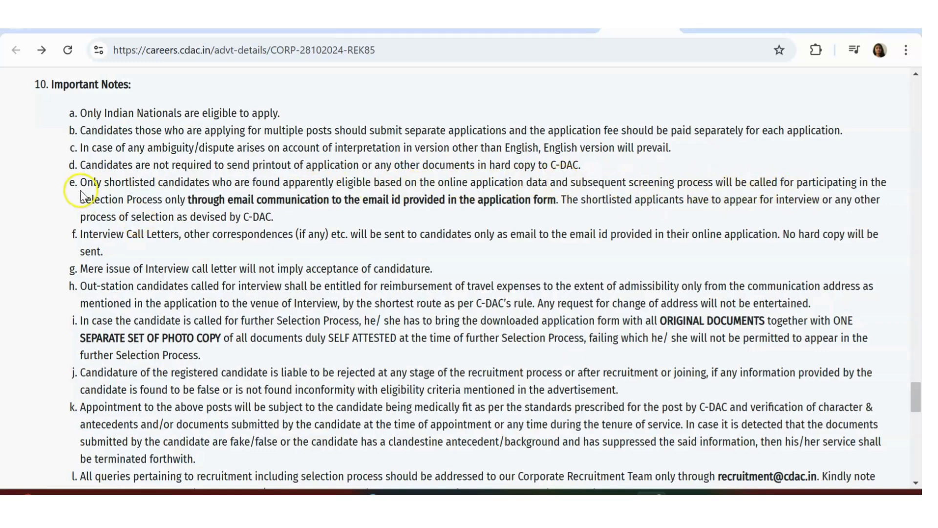
{"action": "mouse_move", "coordinate": [217, 206]}
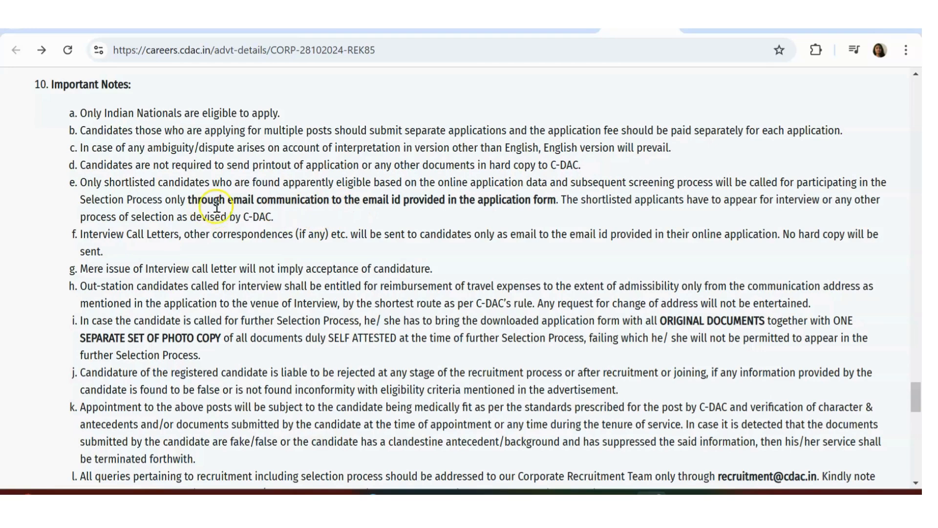
{"action": "mouse_move", "coordinate": [602, 227]}
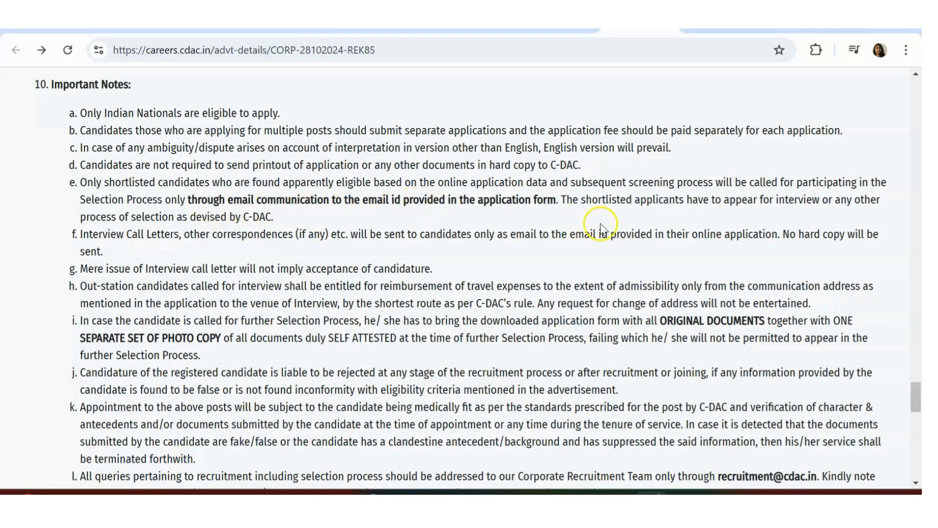
{"action": "mouse_move", "coordinate": [601, 314]}
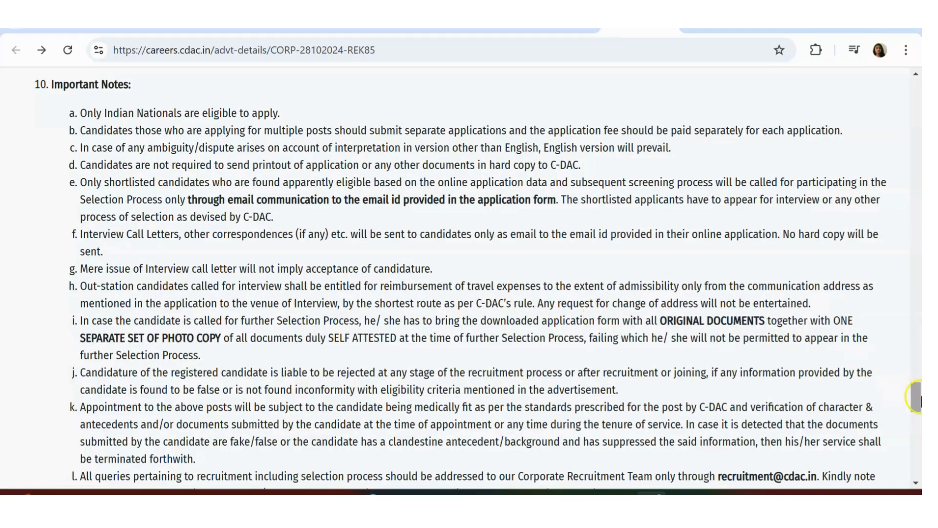
{"action": "scroll", "scroll_direction": "down", "scroll_amount": 3}
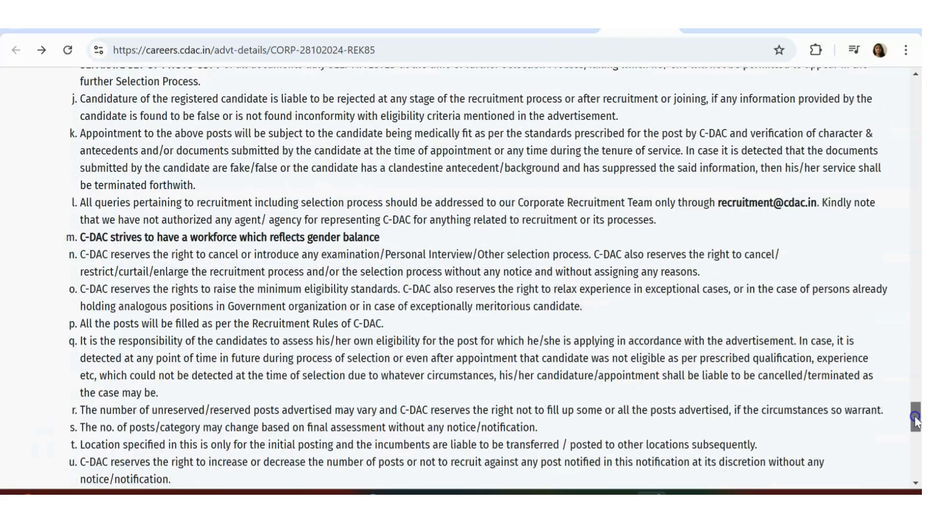
{"action": "scroll", "scroll_direction": "up", "scroll_amount": 3}
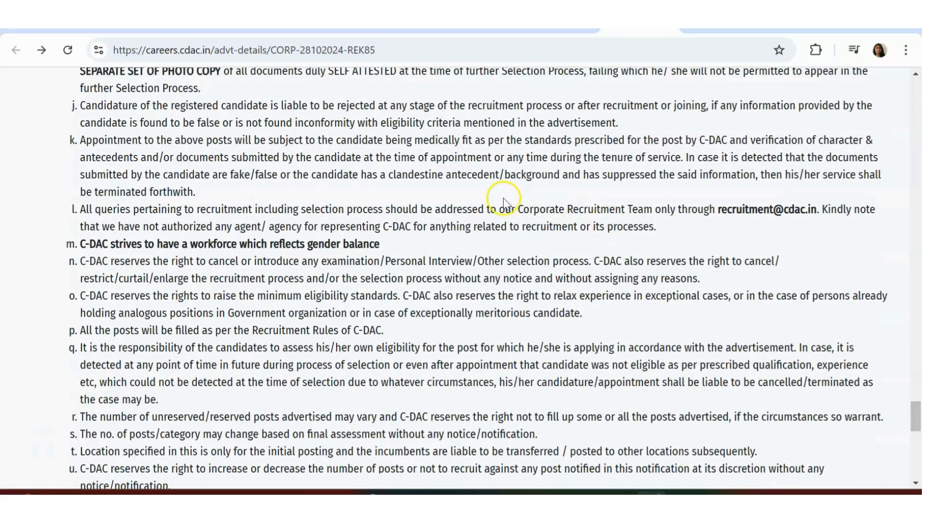
{"action": "mouse_move", "coordinate": [696, 203]}
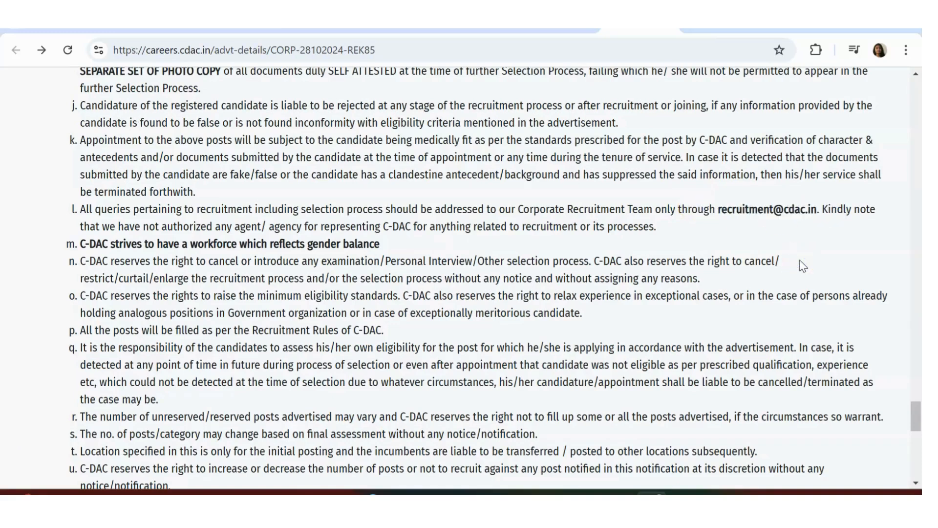
{"action": "mouse_move", "coordinate": [922, 328]}
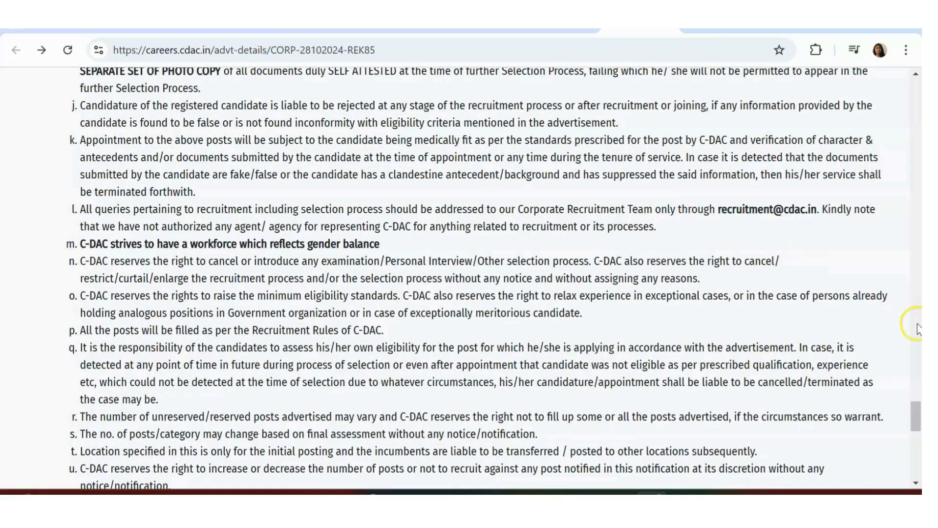
Scroll to the Important Dates table at the bottom, then back up to section 8 How to apply.
{"action": "scroll", "scroll_direction": "down", "scroll_amount": 3}
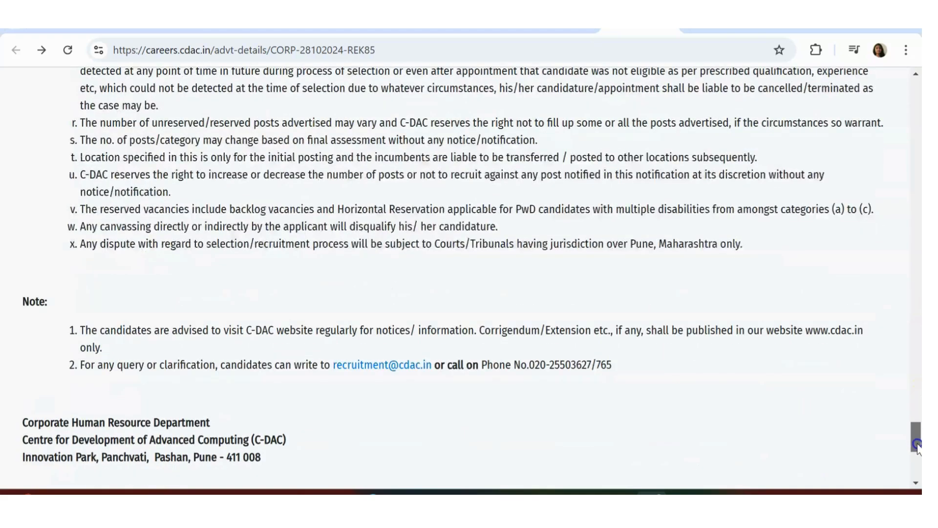
{"action": "scroll", "scroll_direction": "down", "scroll_amount": 3}
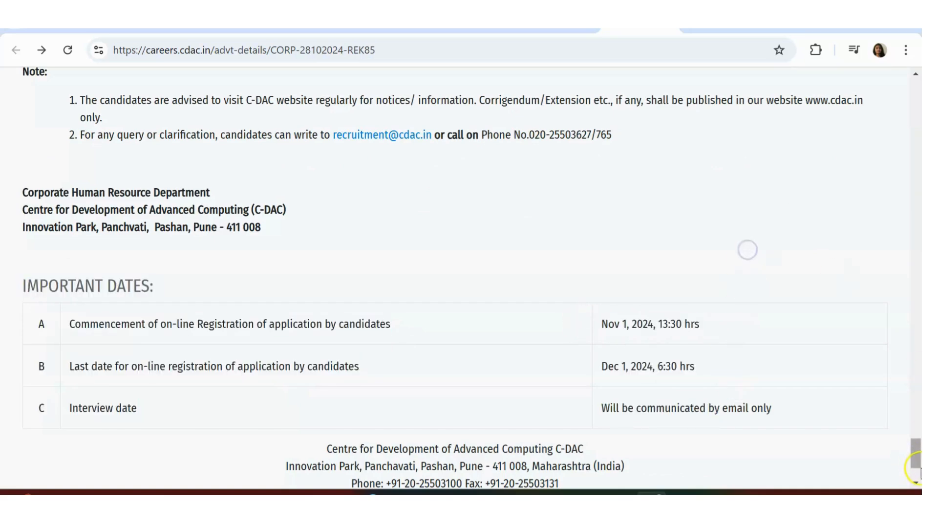
{"action": "scroll", "scroll_direction": "up", "scroll_amount": 3}
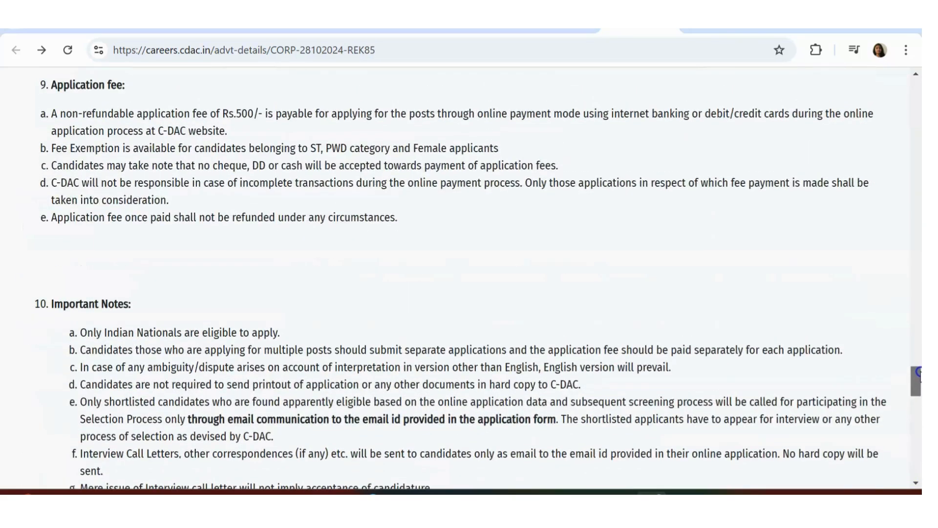
{"action": "scroll", "scroll_direction": "up", "scroll_amount": 3}
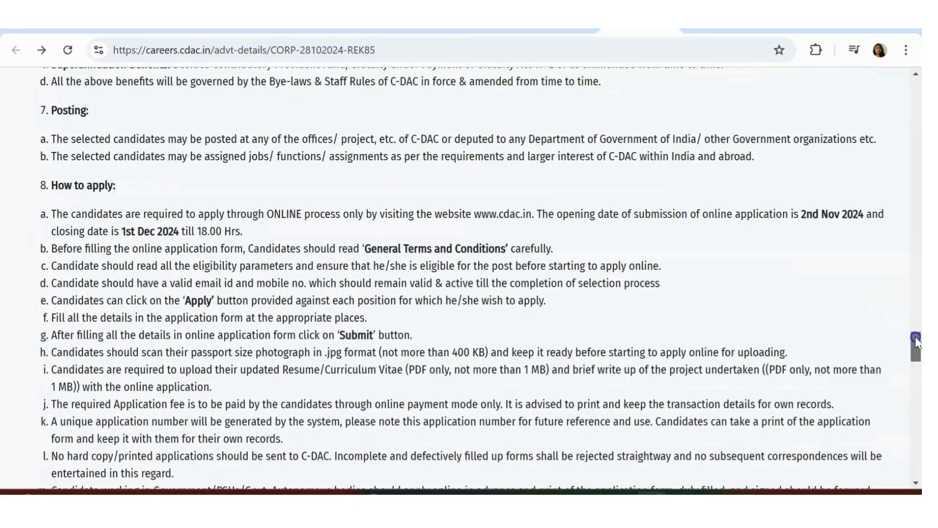
{"action": "scroll", "scroll_direction": "up", "scroll_amount": 3}
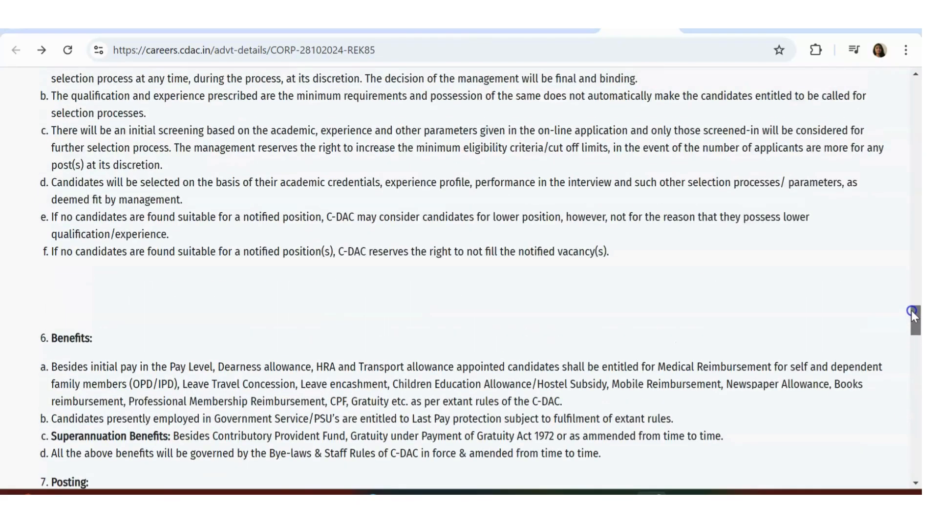
{"action": "scroll", "scroll_direction": "down", "scroll_amount": 3}
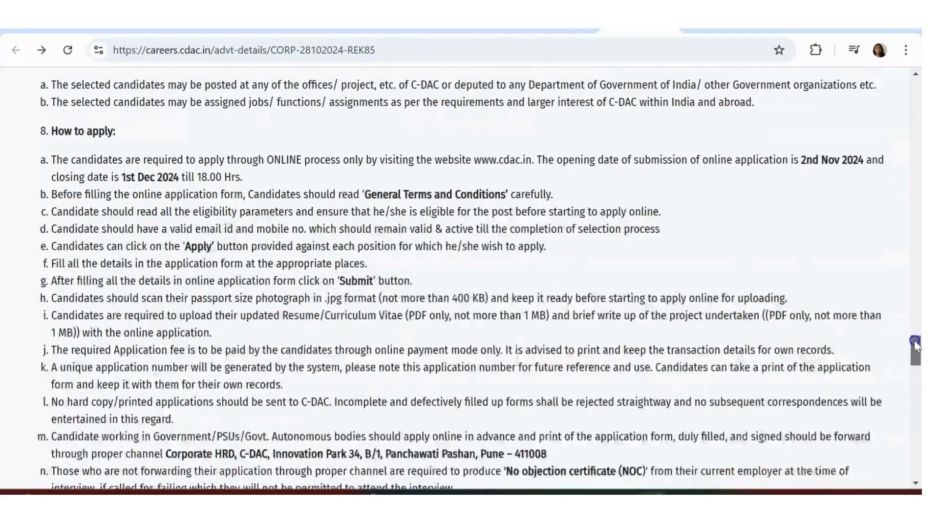
Scroll down to the Application fee items, the Rs.500/- non-refundable fee and exemptions.
{"action": "scroll", "scroll_direction": "down", "scroll_amount": 3}
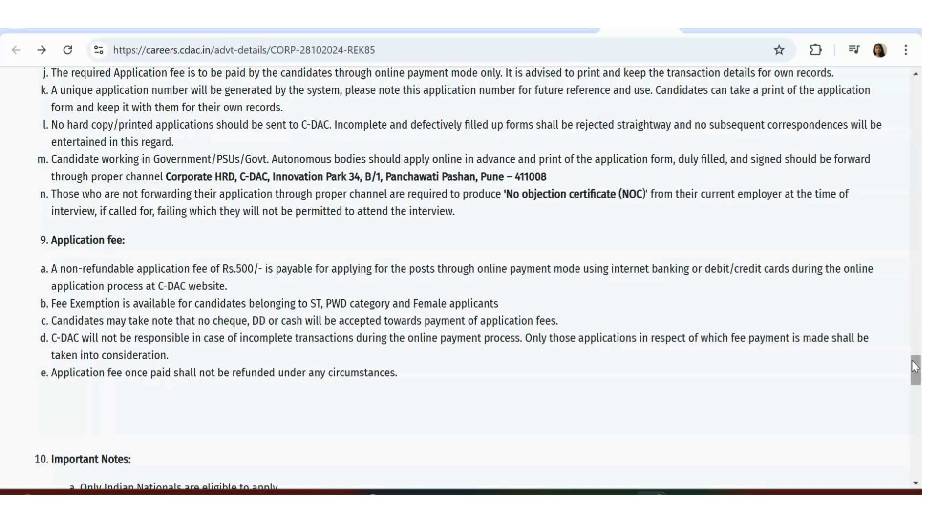
{"action": "mouse_move", "coordinate": [289, 452]}
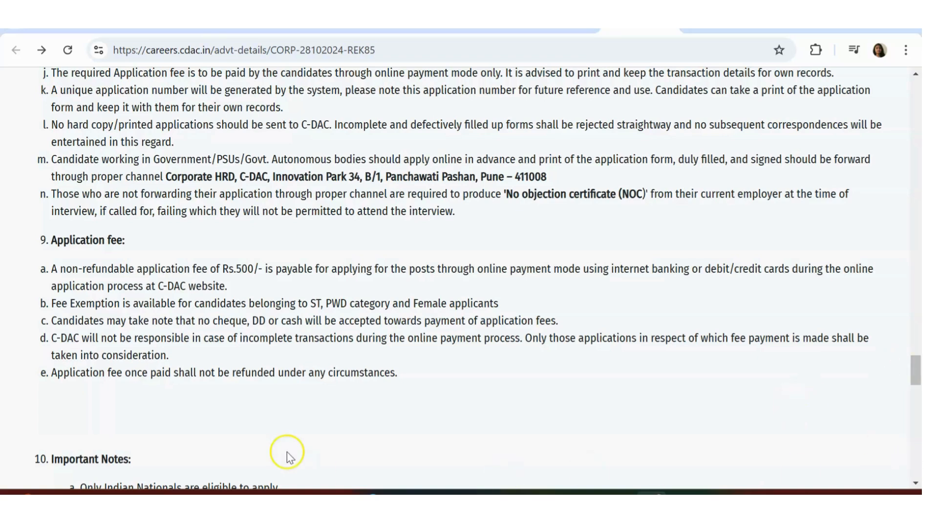
{"action": "mouse_move", "coordinate": [383, 326]}
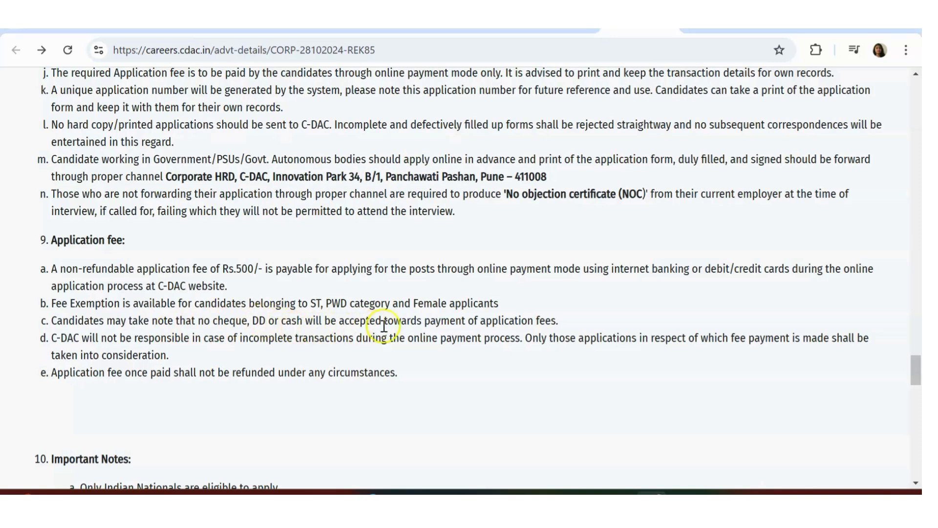
{"action": "mouse_move", "coordinate": [605, 402]}
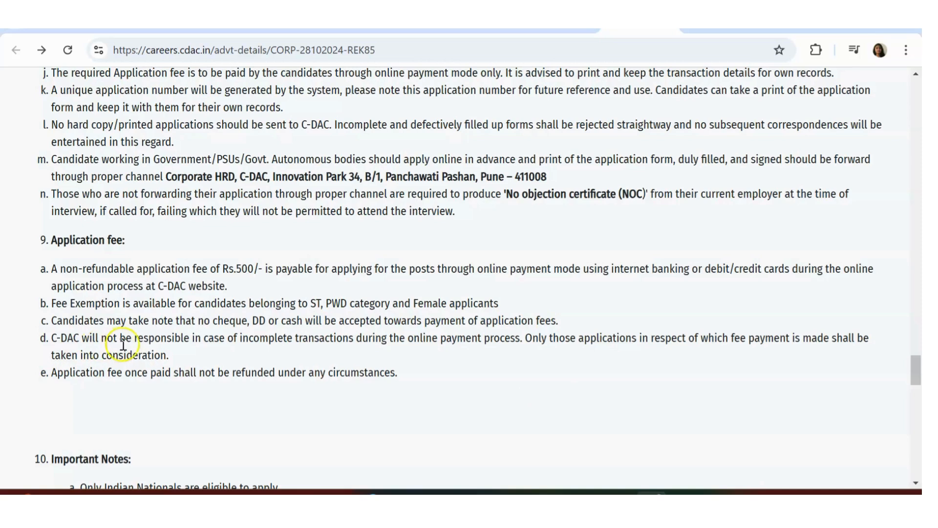
{"action": "mouse_move", "coordinate": [346, 352]}
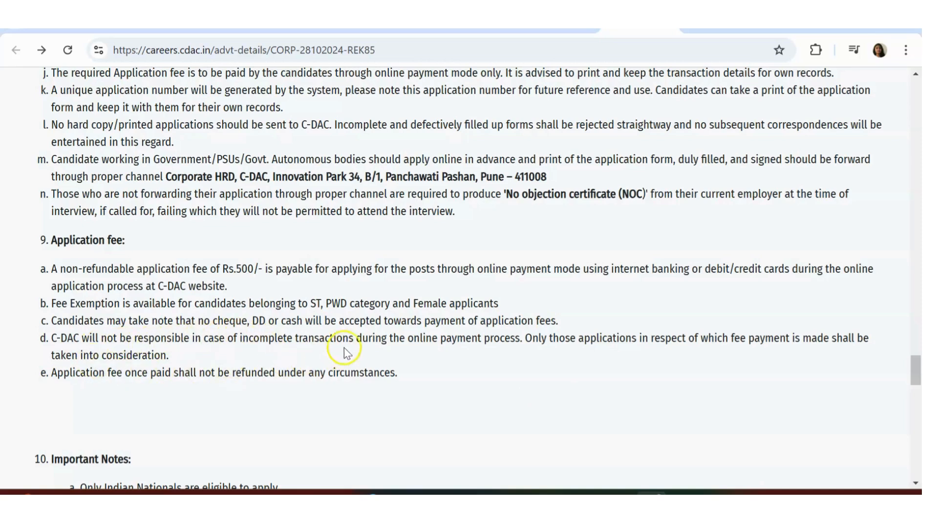
{"action": "mouse_move", "coordinate": [42, 375]}
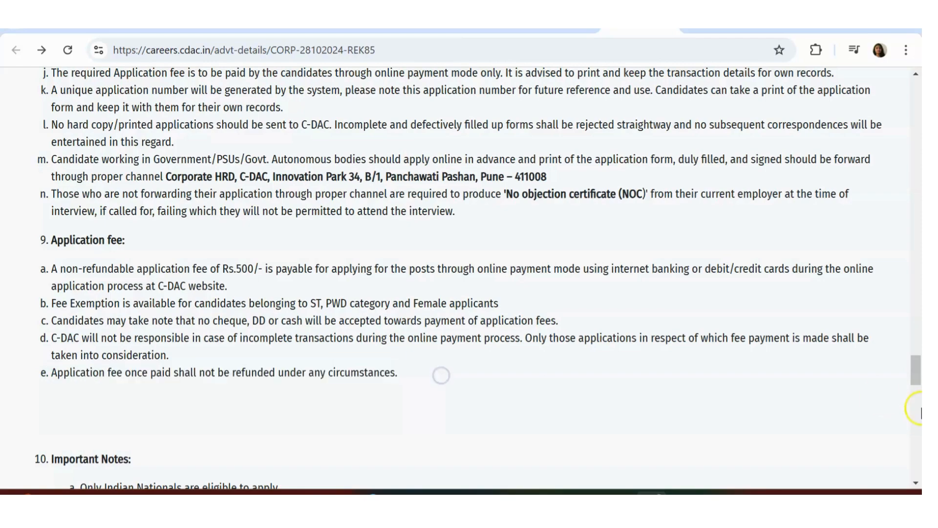
Scroll back to the top showing the Scientist B recruitment title and Advt. No.
{"action": "scroll", "scroll_direction": "up", "scroll_amount": 3}
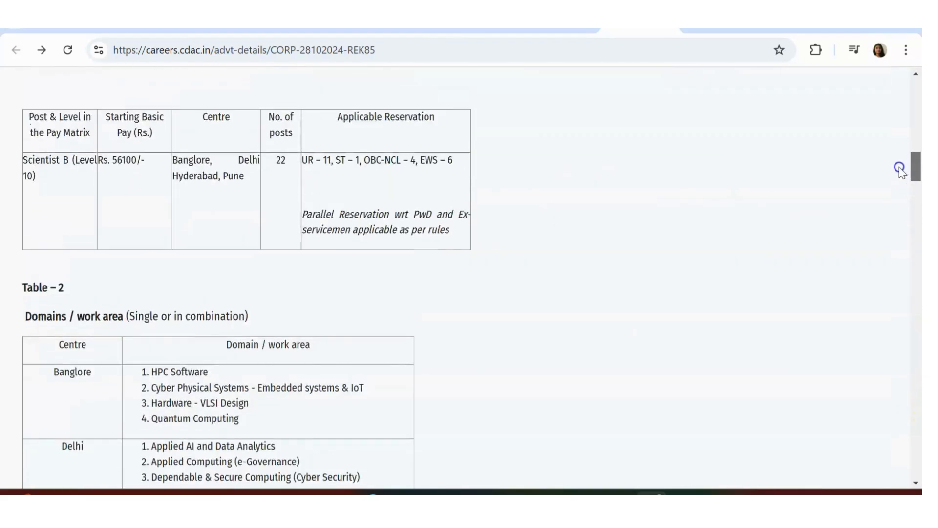
{"action": "scroll", "scroll_direction": "up", "scroll_amount": 3}
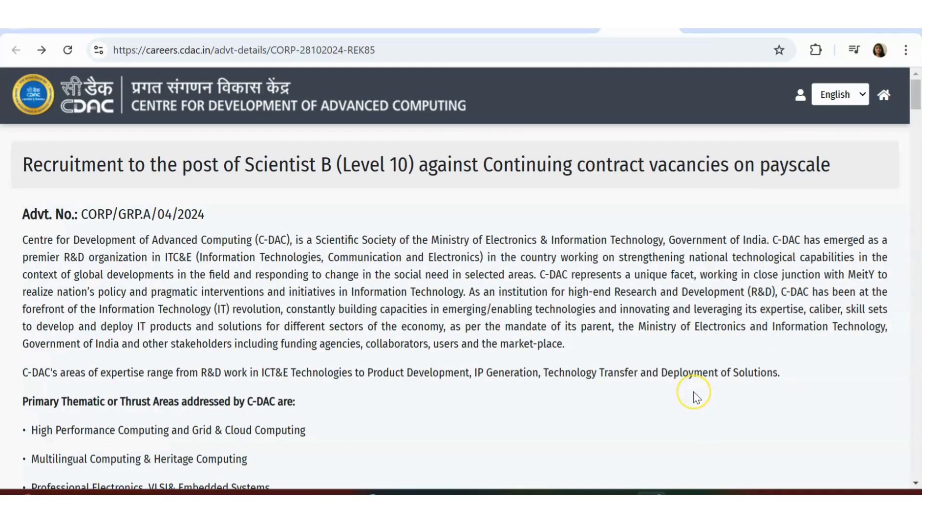
{"action": "mouse_move", "coordinate": [696, 397]}
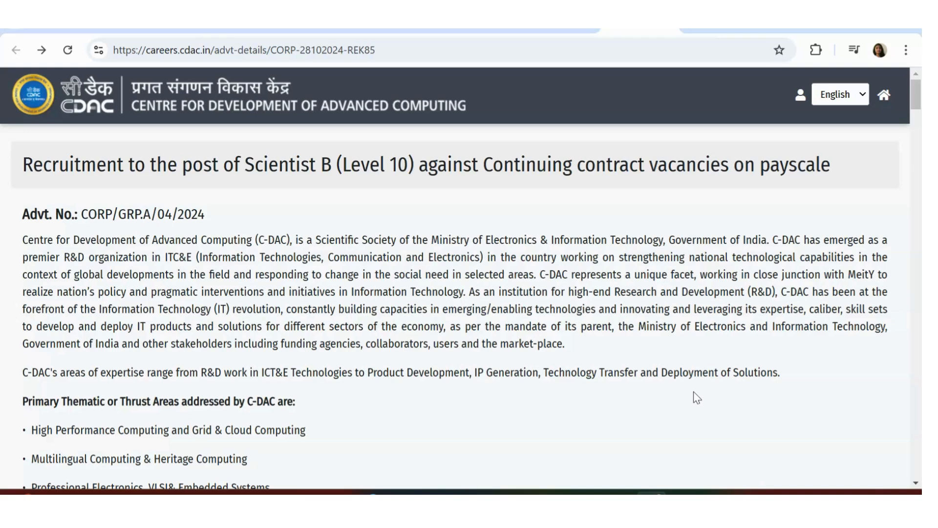
{"action": "mouse_move", "coordinate": [597, 443]}
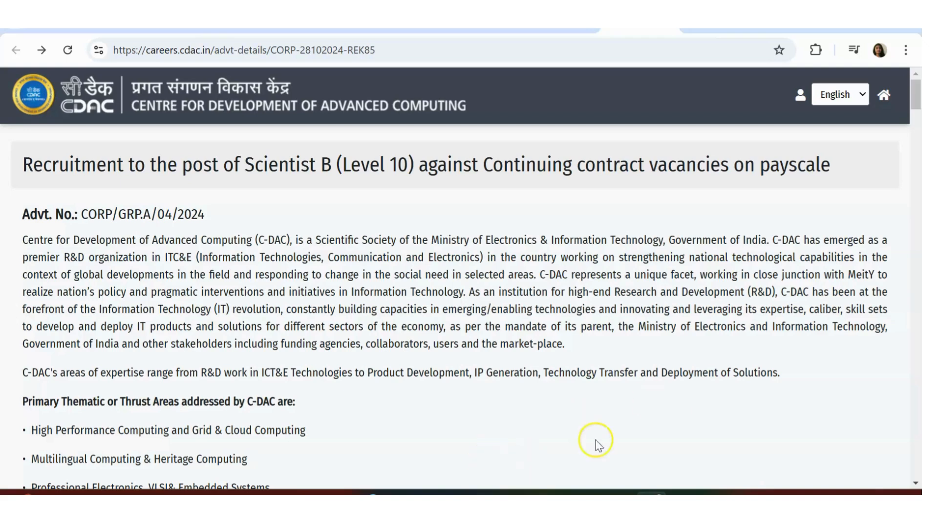
{"action": "mouse_move", "coordinate": [463, 391]}
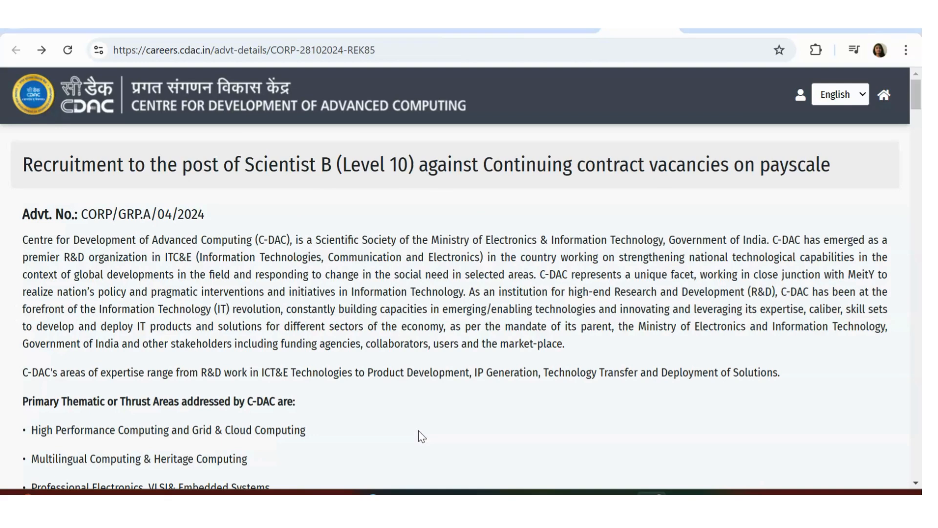
{"action": "mouse_move", "coordinate": [9, 490]}
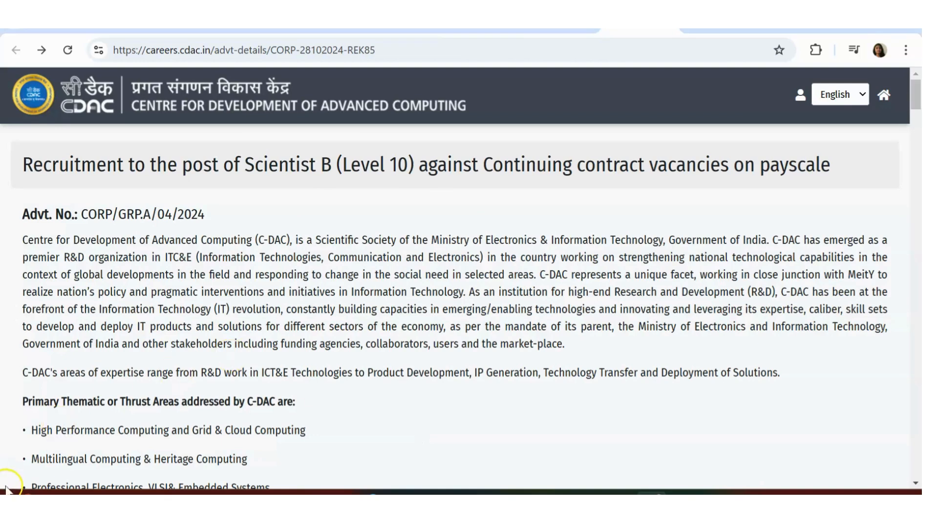